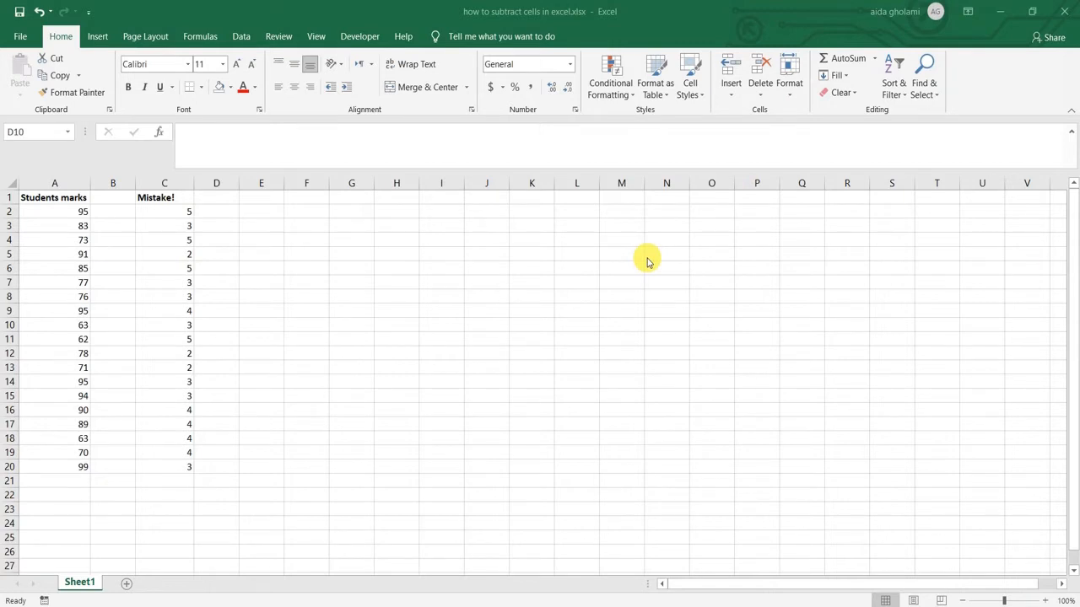
mouse_move(609, 313)
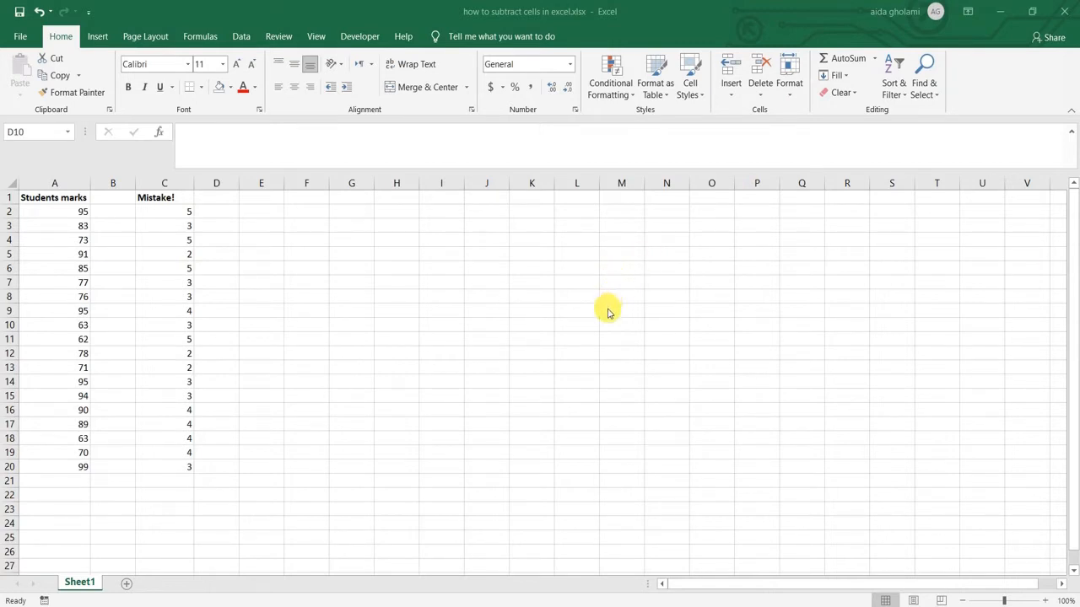
mouse_move(597, 319)
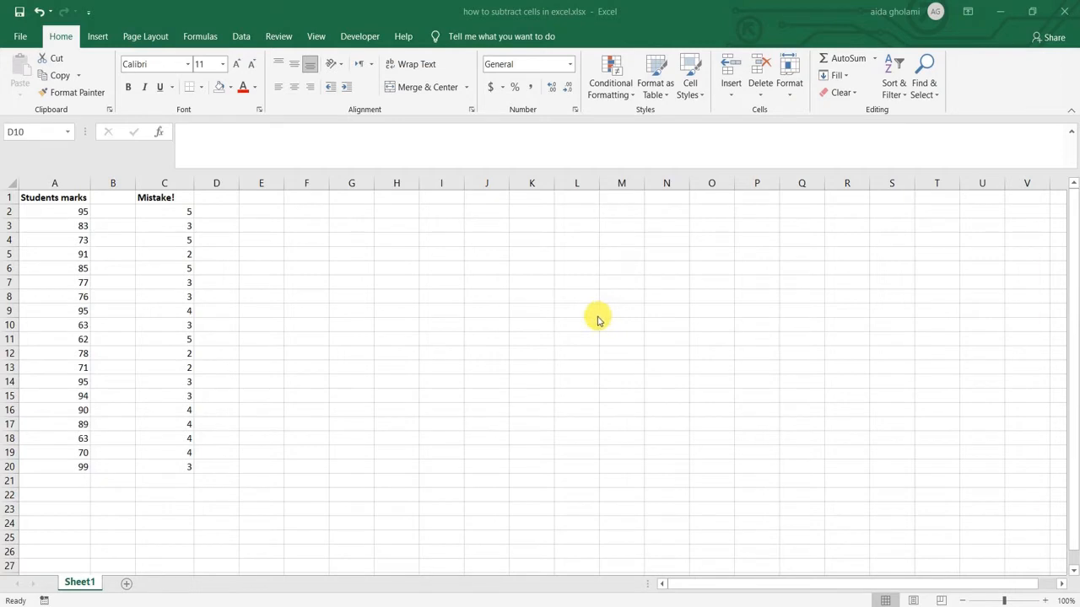
mouse_move(375, 194)
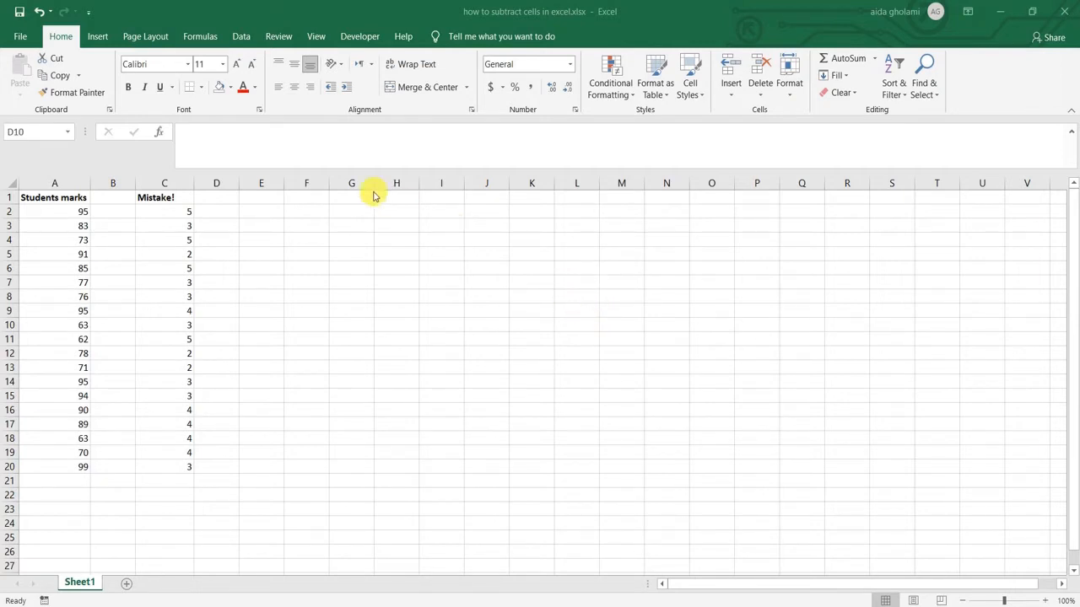
Start a formula with an equals sign in cell F2
left_click(307, 210)
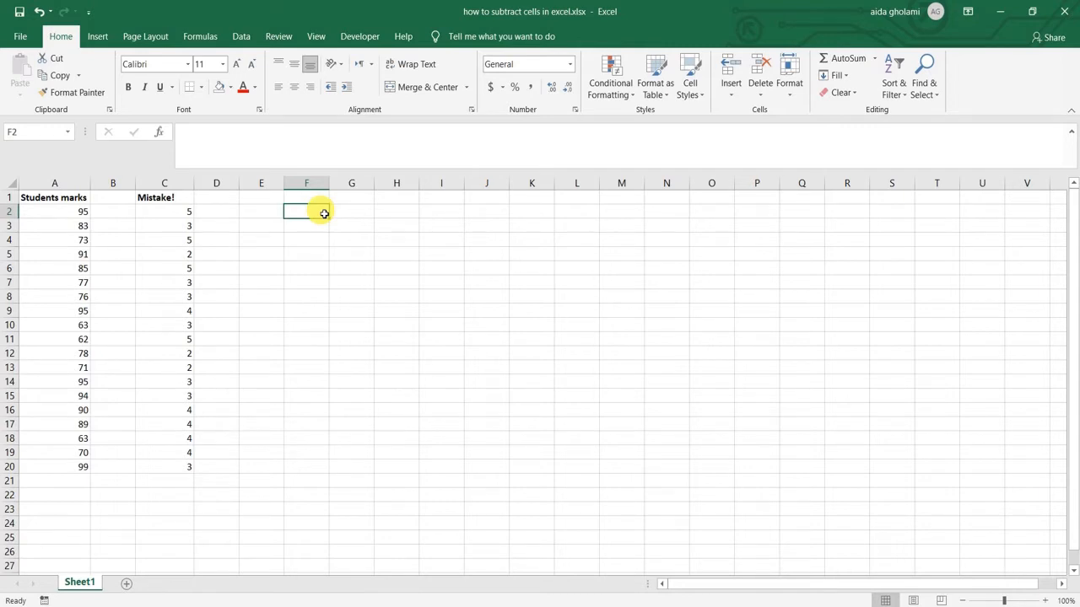
mouse_move(324, 216)
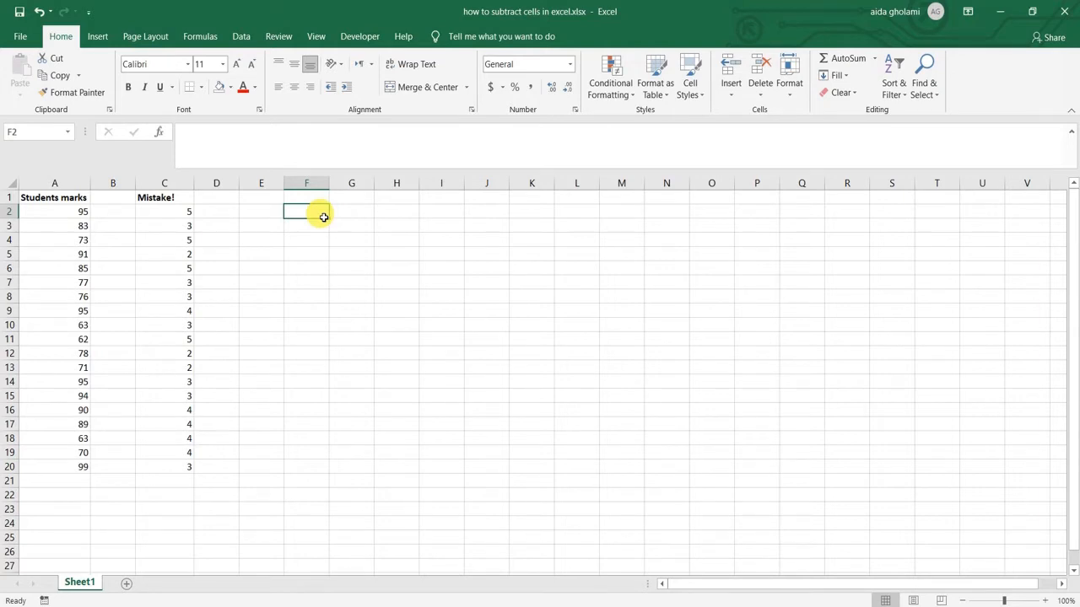
mouse_move(334, 221)
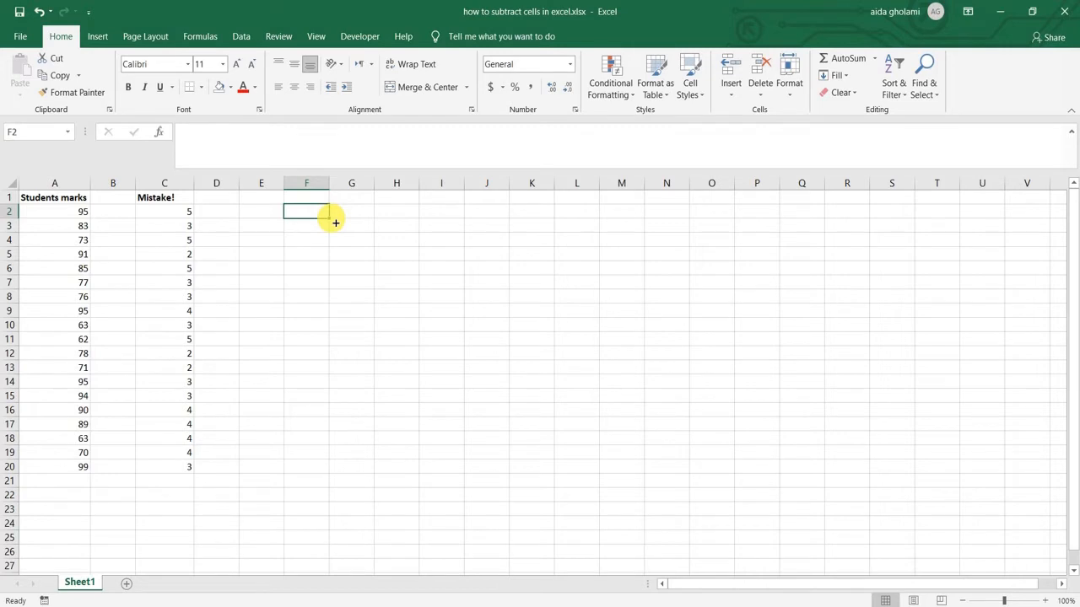
type("=")
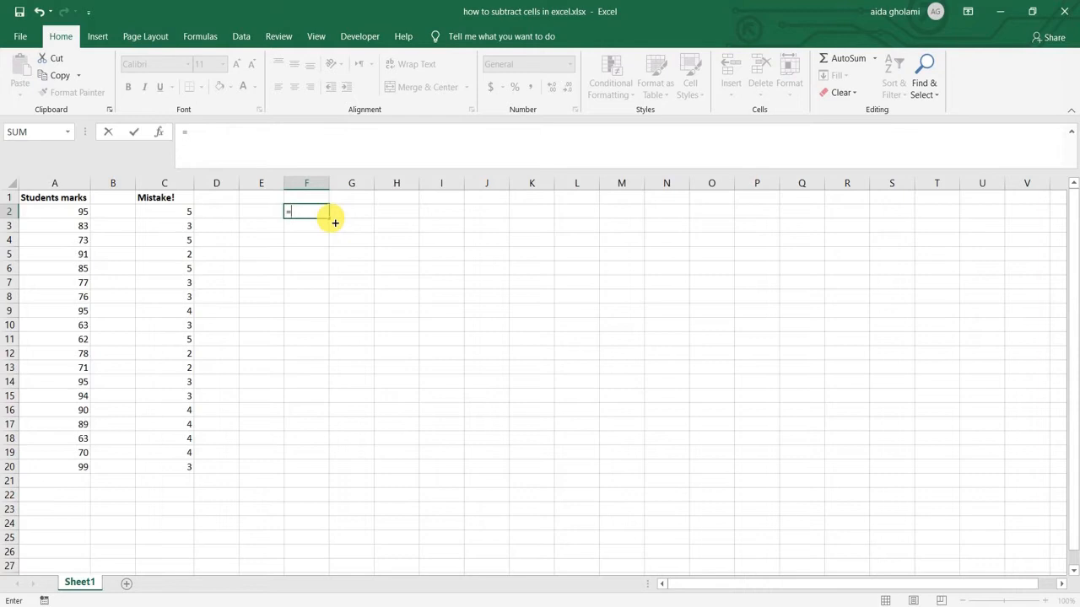
mouse_move(358, 219)
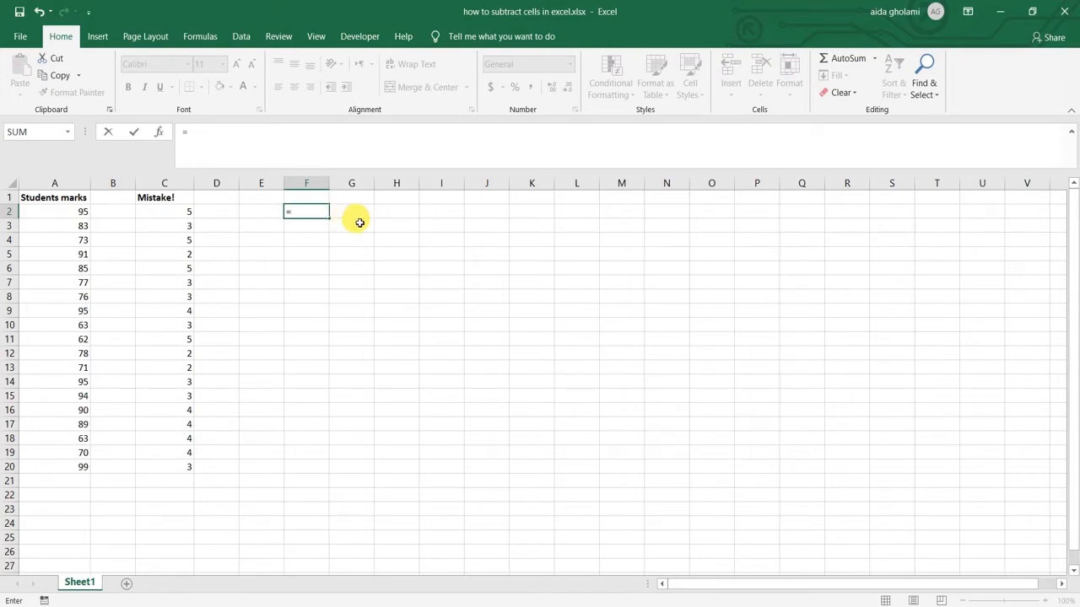
mouse_move(317, 228)
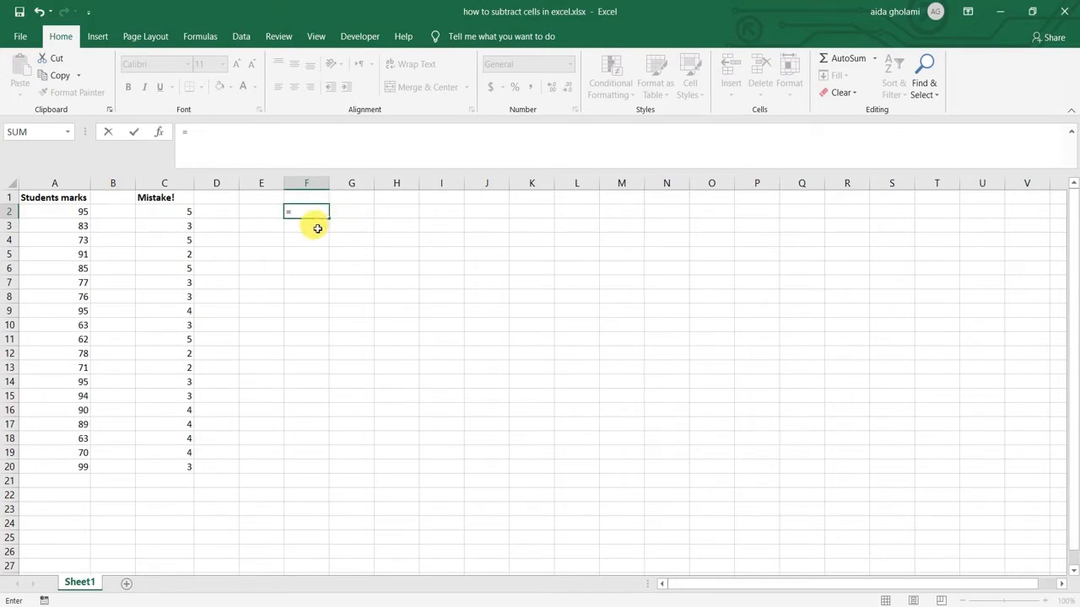
mouse_move(314, 230)
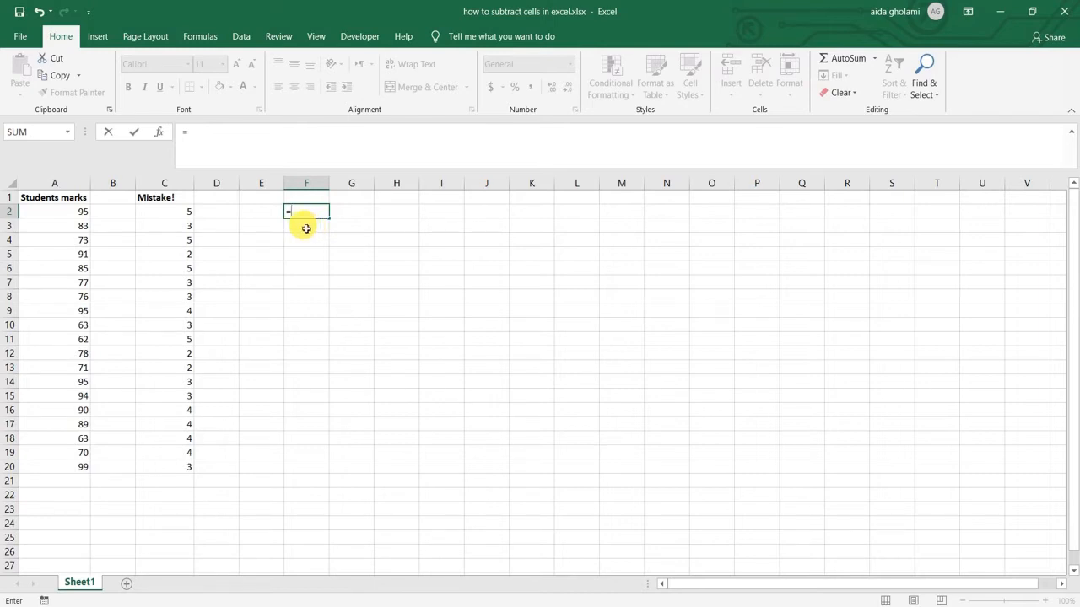
mouse_move(48, 264)
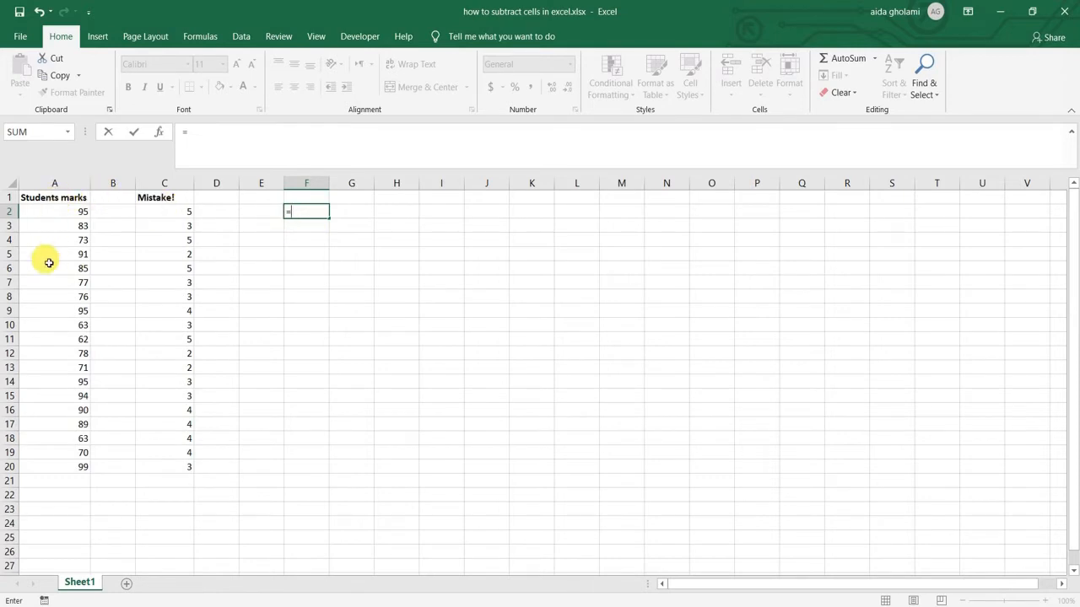
mouse_move(114, 213)
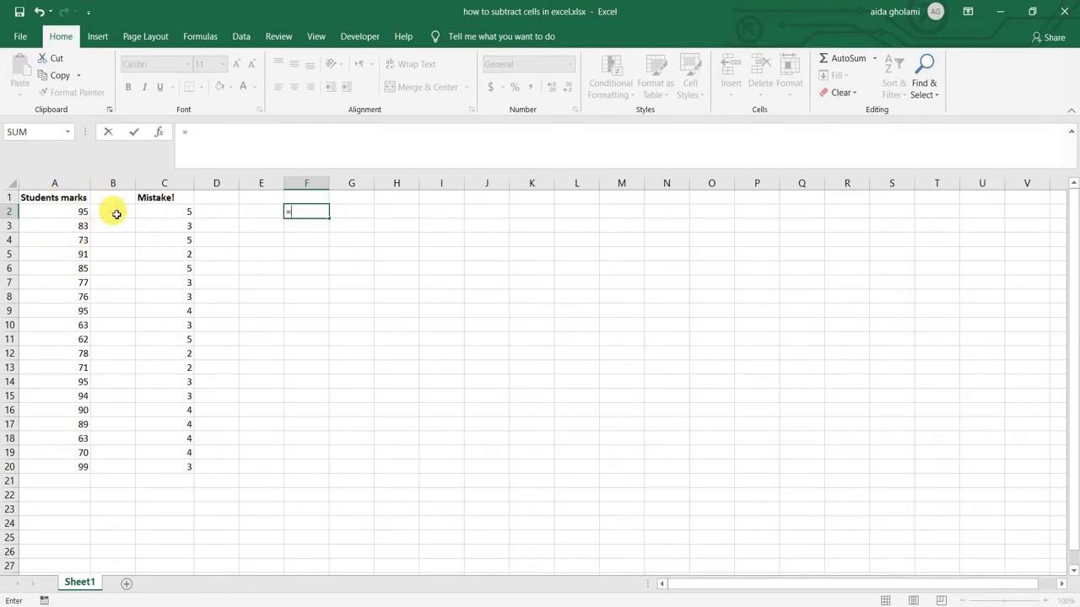
mouse_move(164, 209)
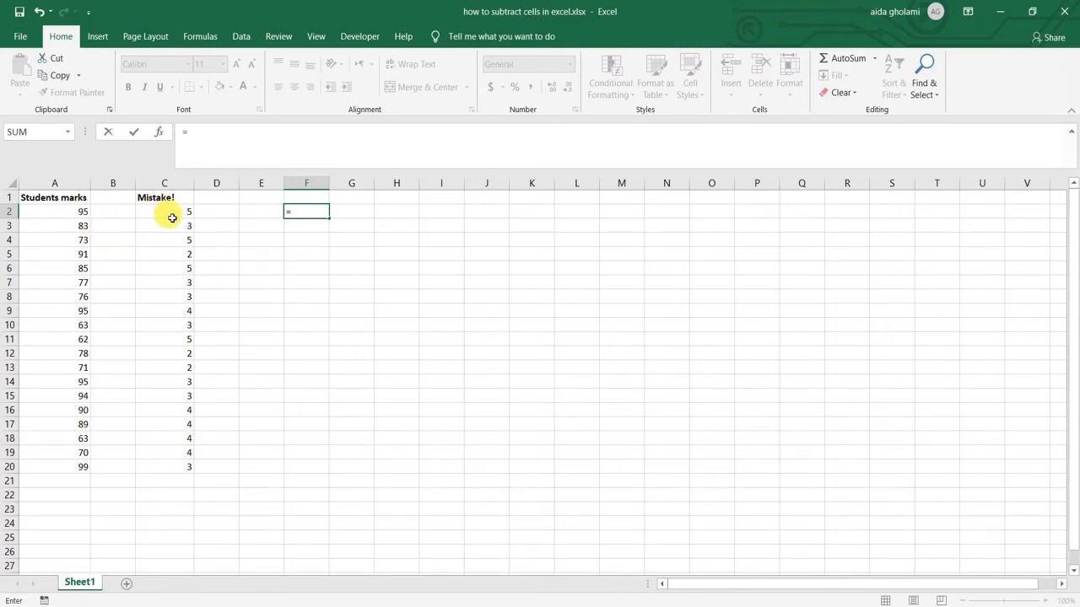
mouse_move(180, 266)
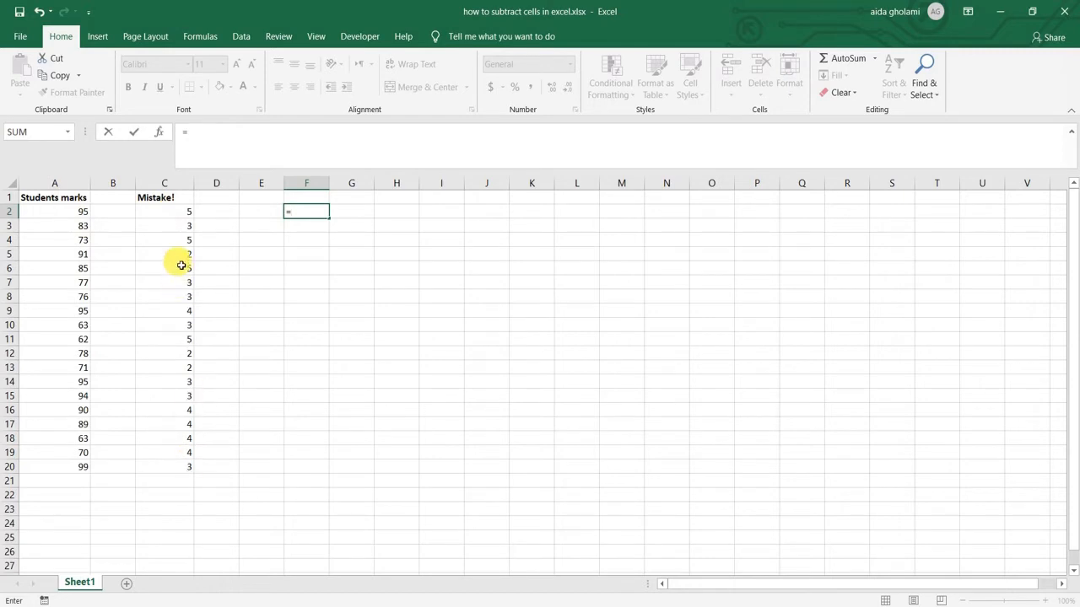
mouse_move(108, 211)
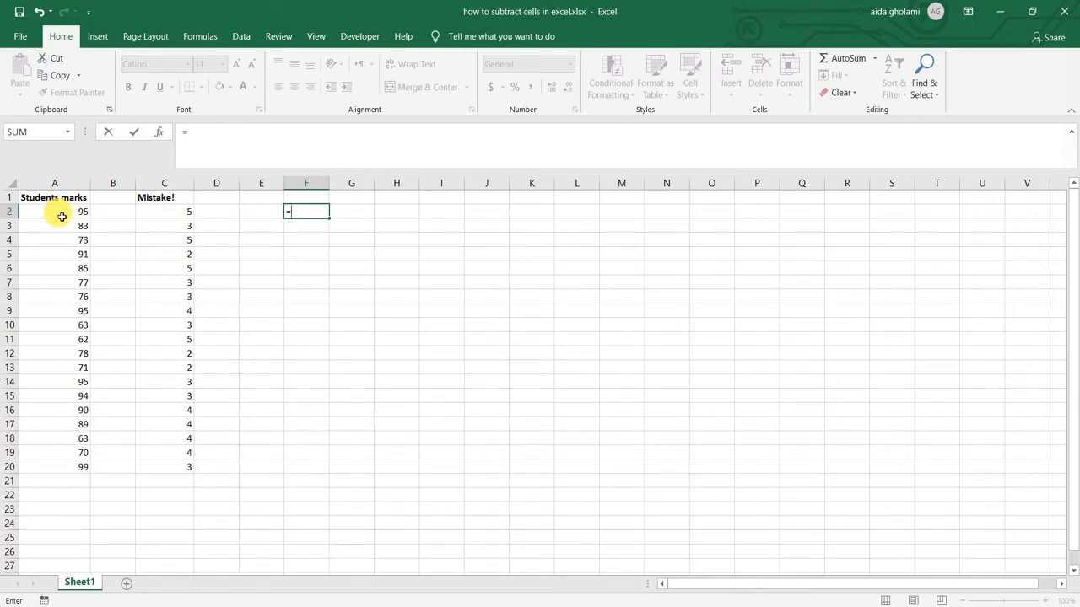
mouse_move(98, 226)
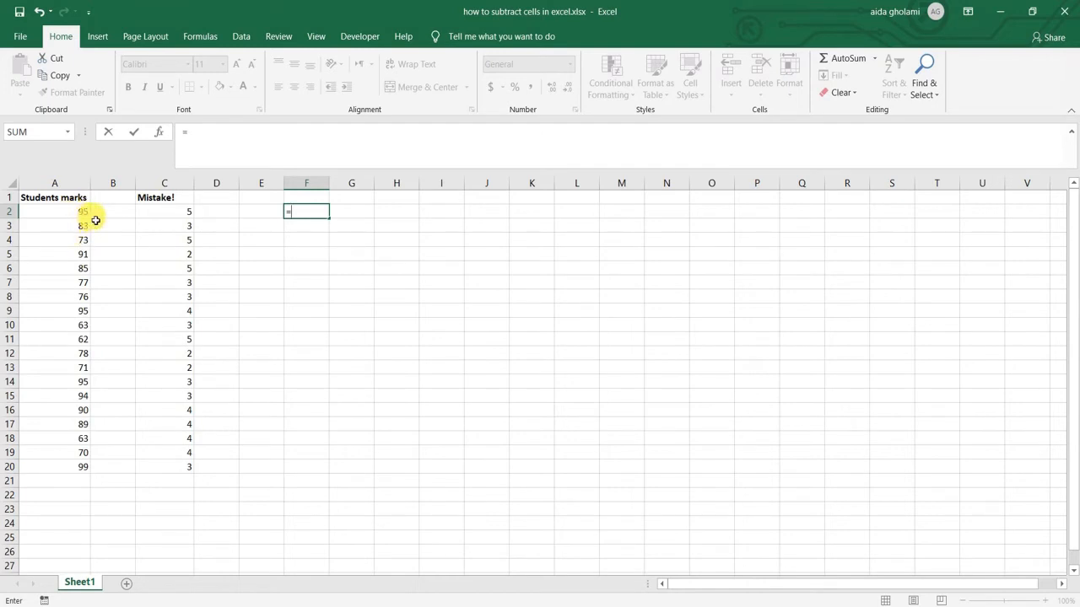
mouse_move(88, 236)
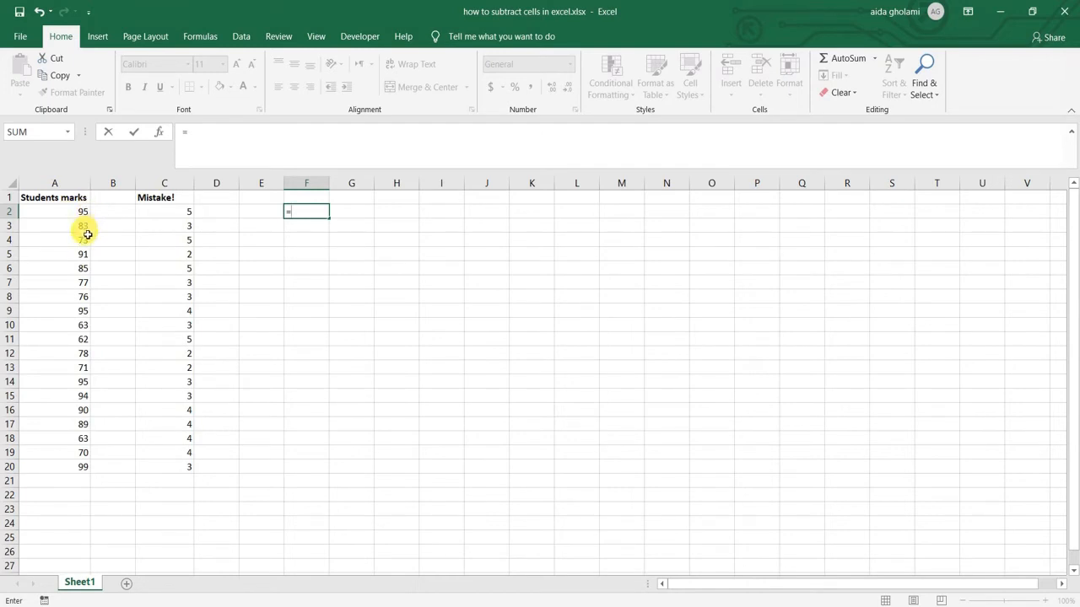
mouse_move(84, 247)
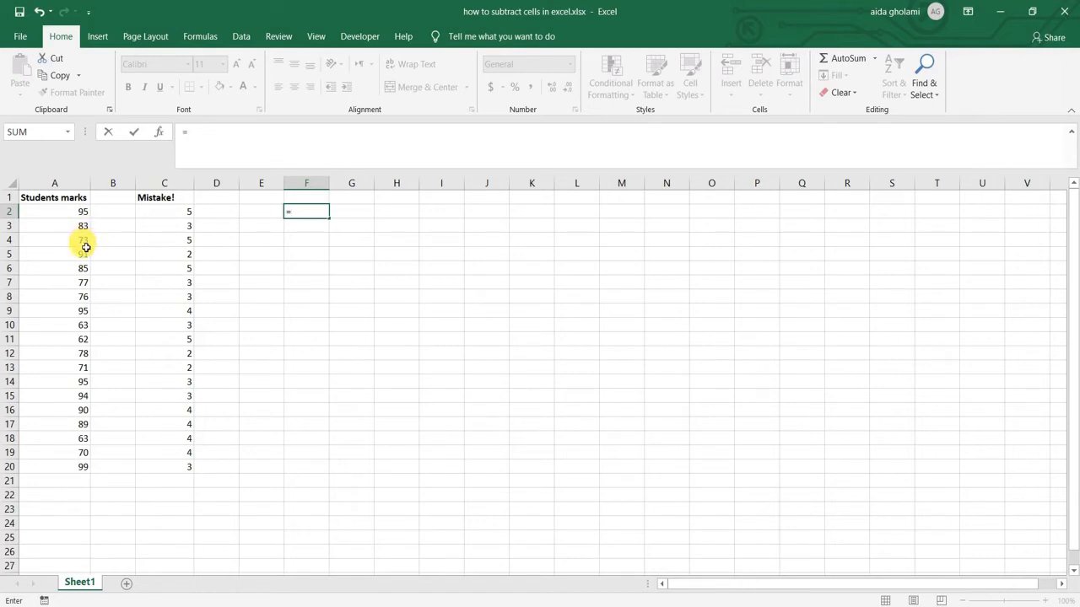
mouse_move(96, 246)
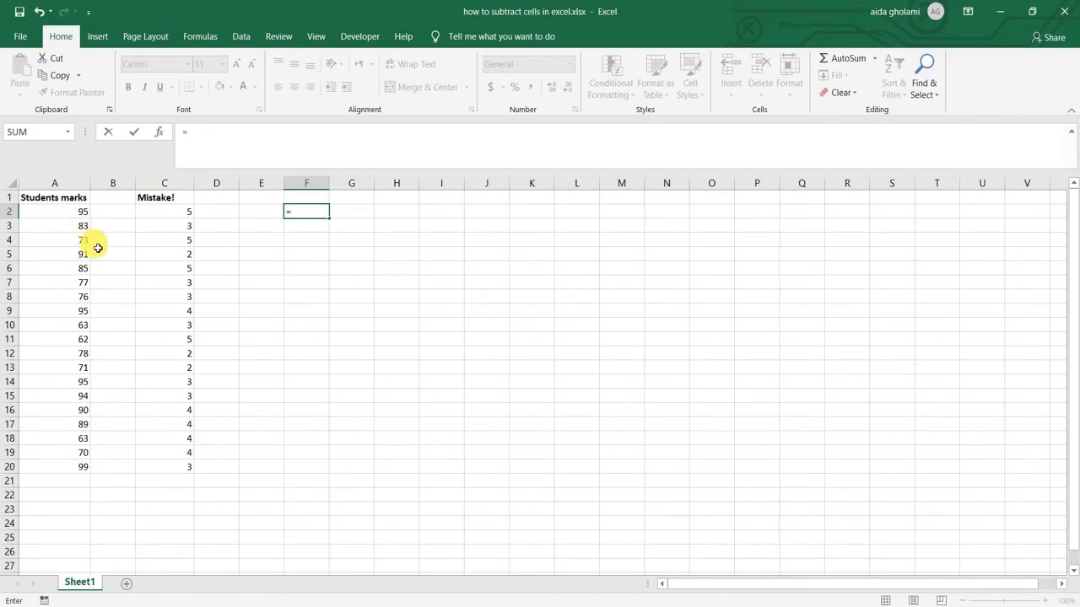
Build the formula A2 minus C2 by referencing the first mark and the mistake value
left_click(54, 212)
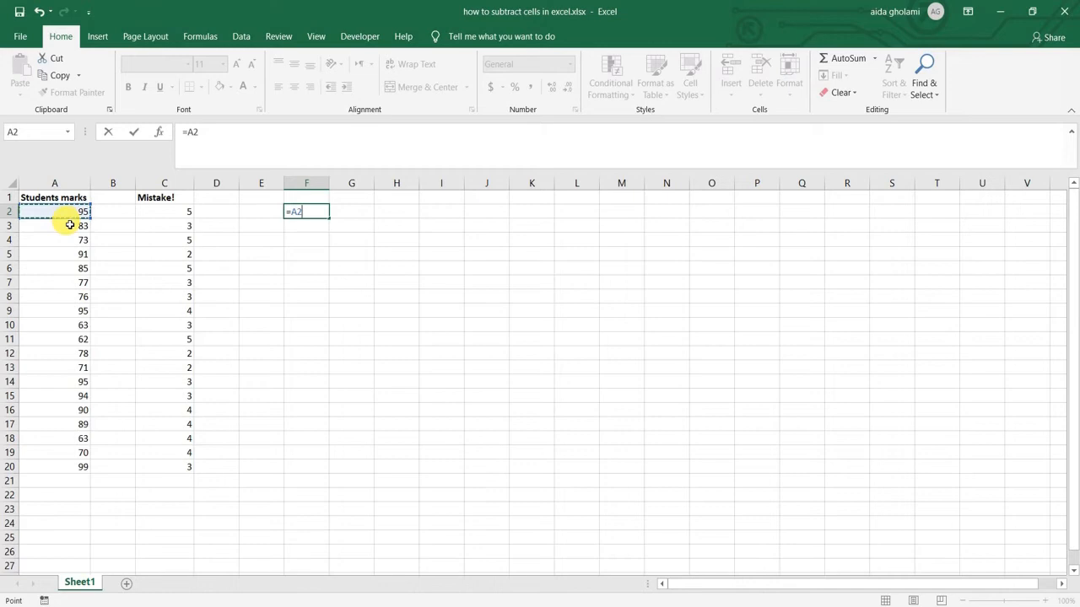
type("-")
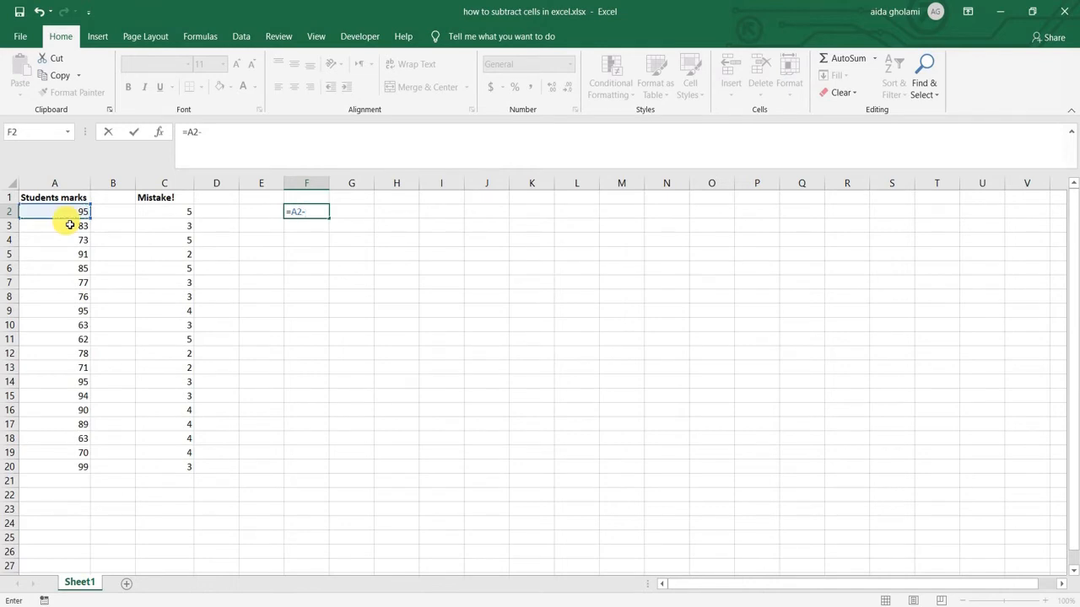
mouse_move(64, 243)
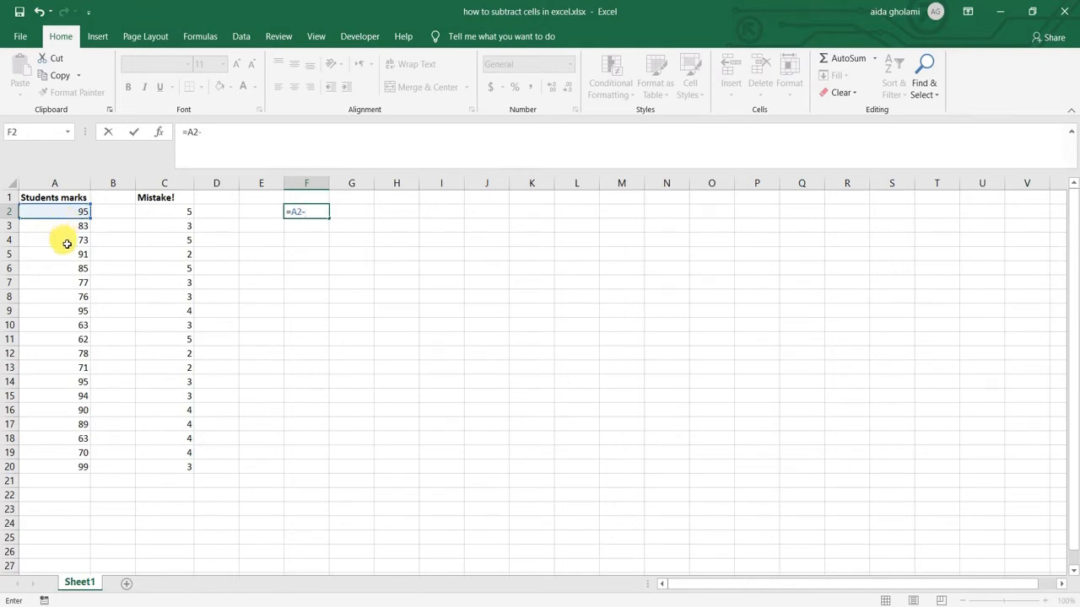
left_click(169, 211)
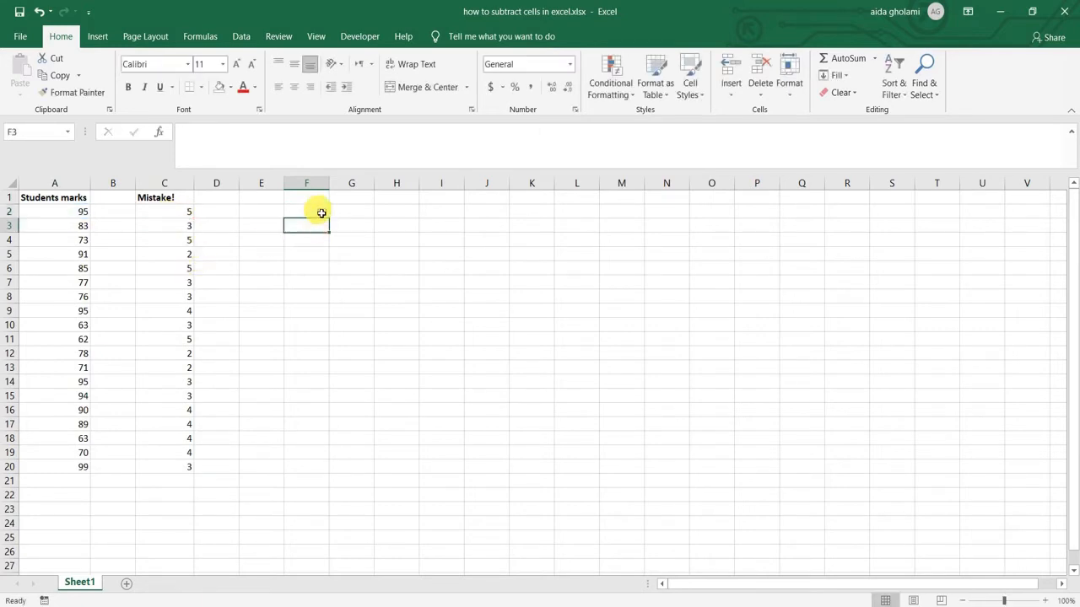
Select F2 to confirm =A2-C2 returns 90
left_click(307, 211)
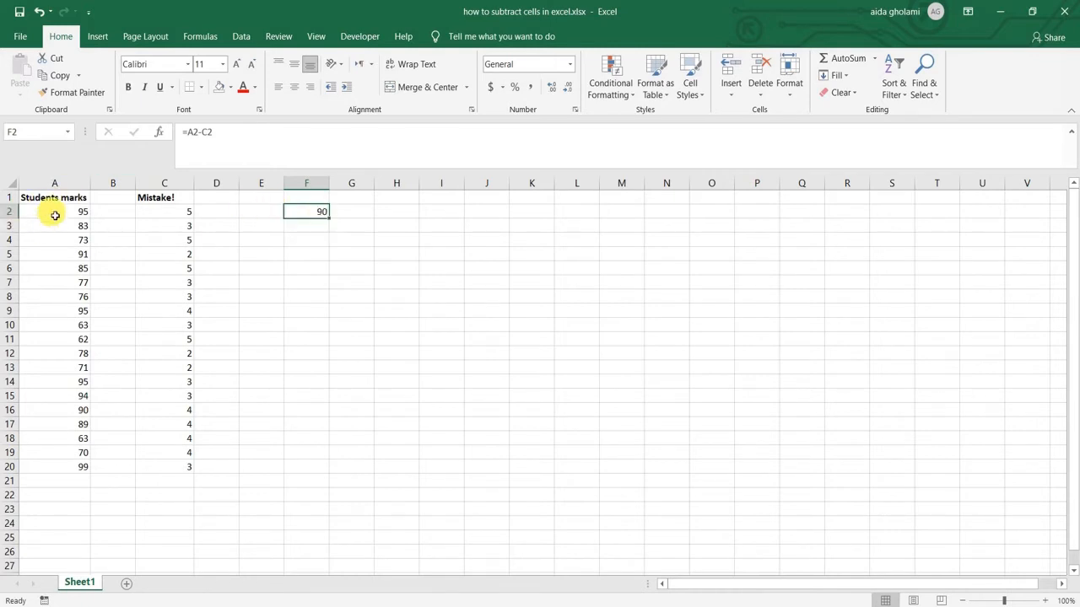
mouse_move(240, 266)
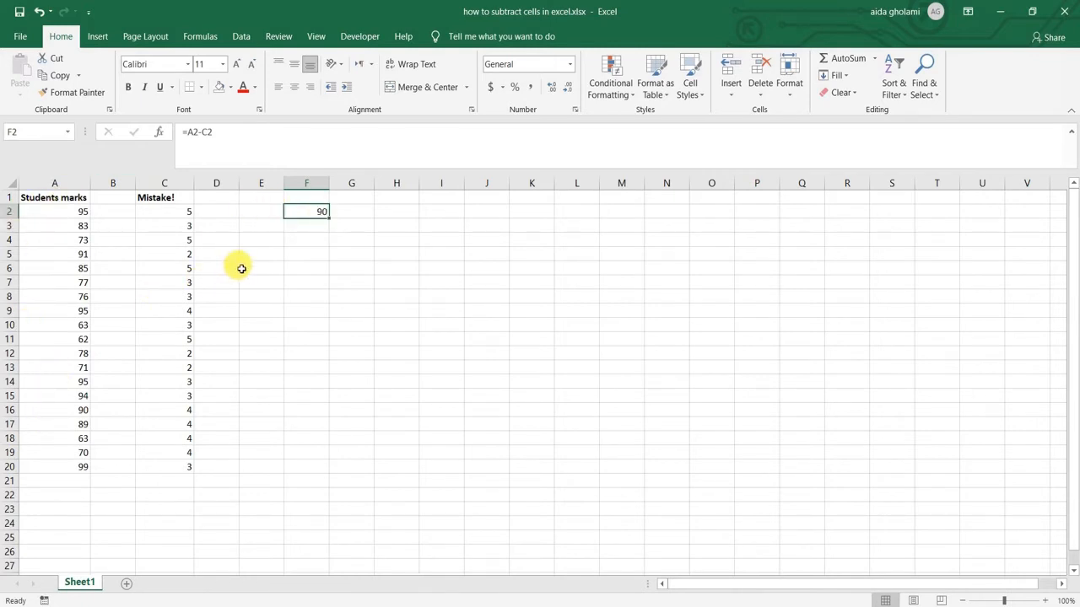
mouse_move(334, 226)
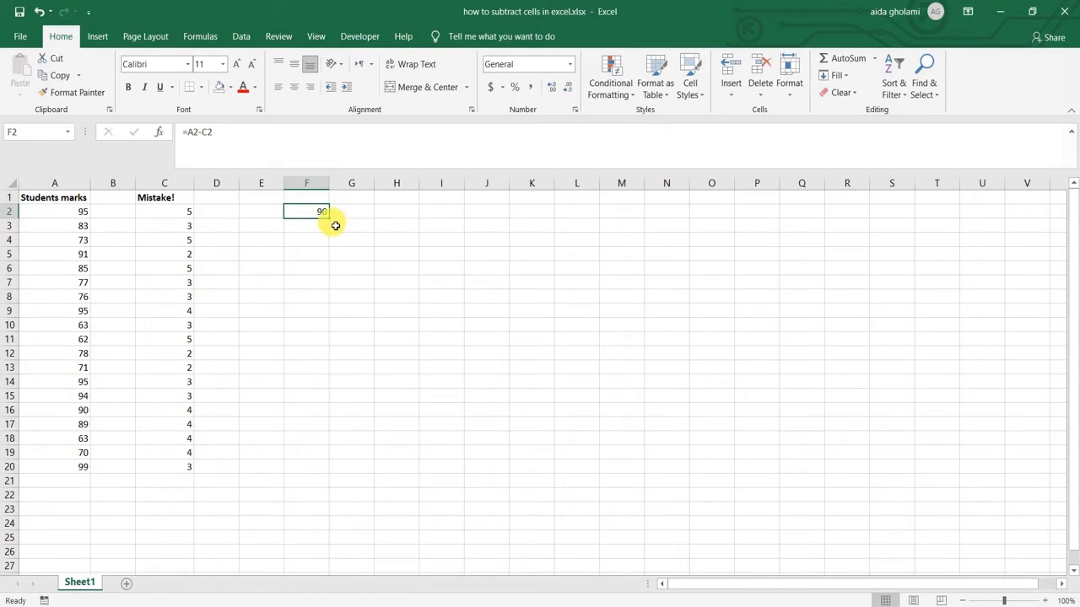
mouse_move(329, 221)
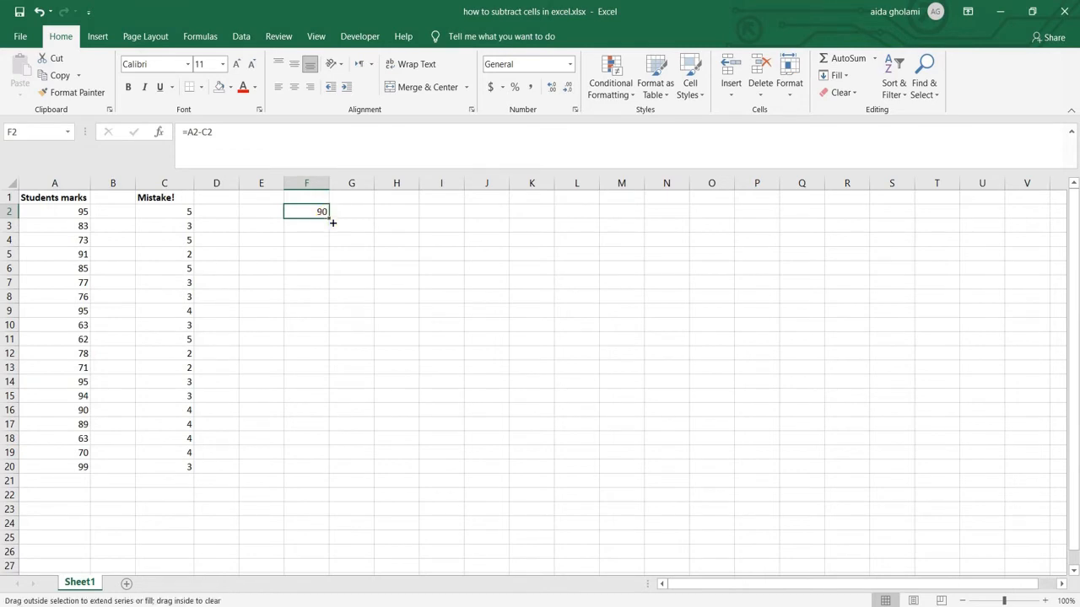
Copy the F2 subtraction formula down through F20 for all 19 students
left_click_drag(307, 213, 307, 410)
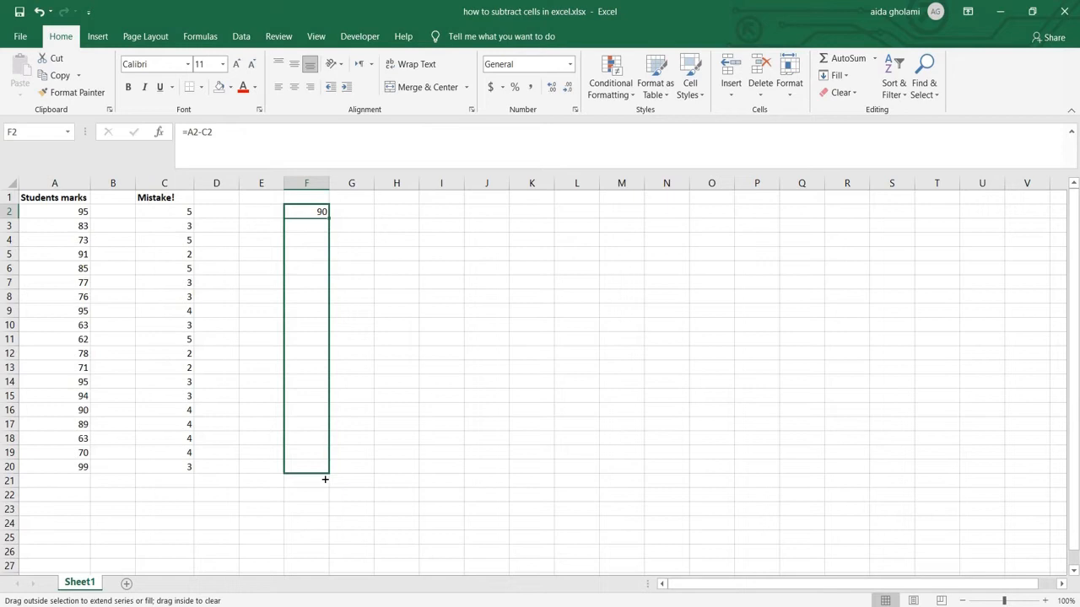
left_click_drag(324, 217, 324, 472)
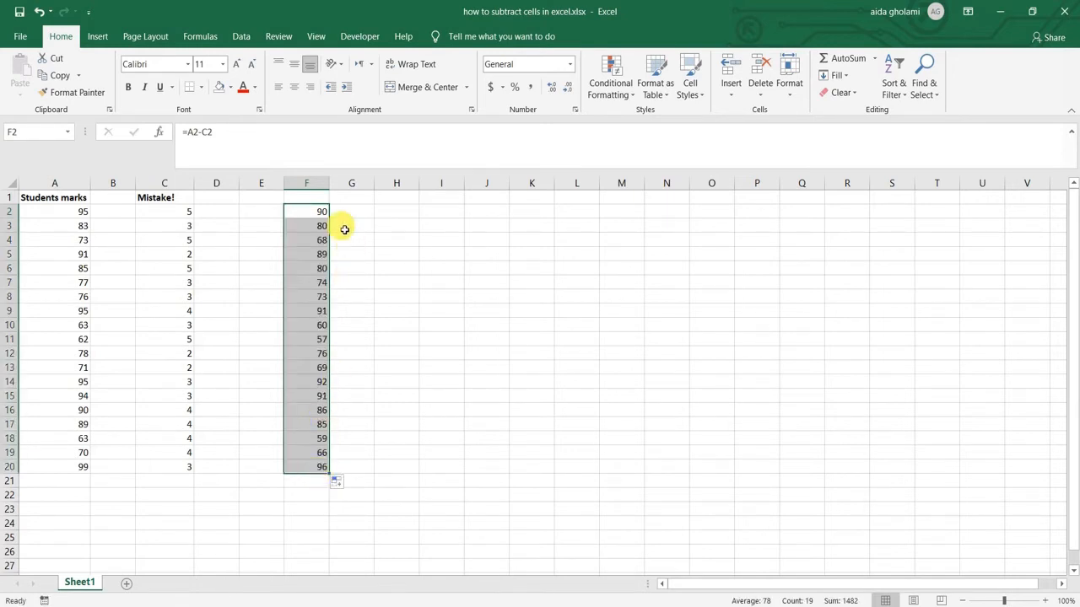
left_click(307, 211)
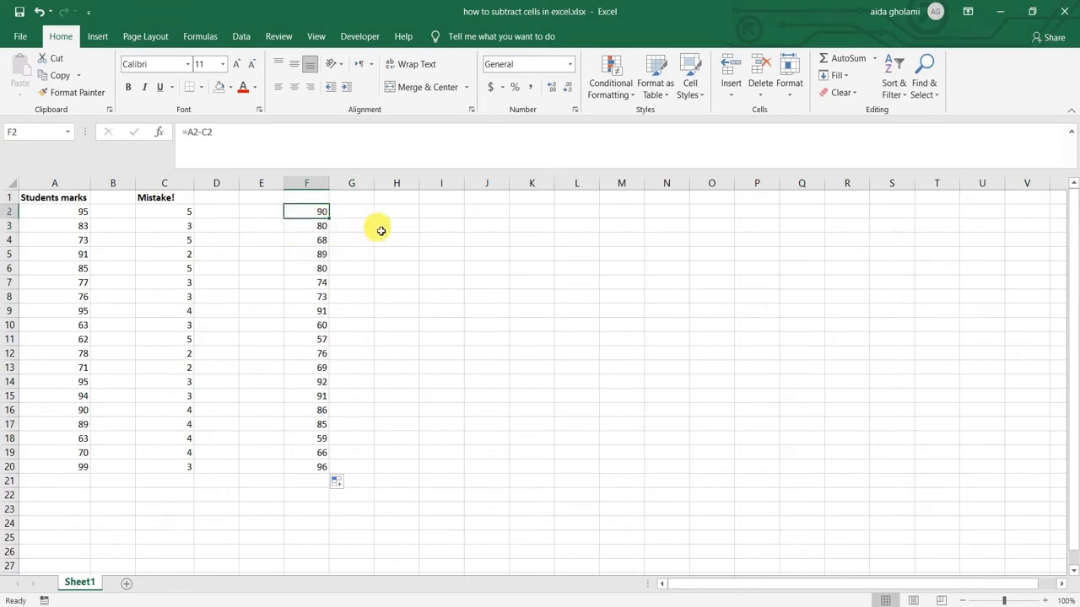
mouse_move(184, 225)
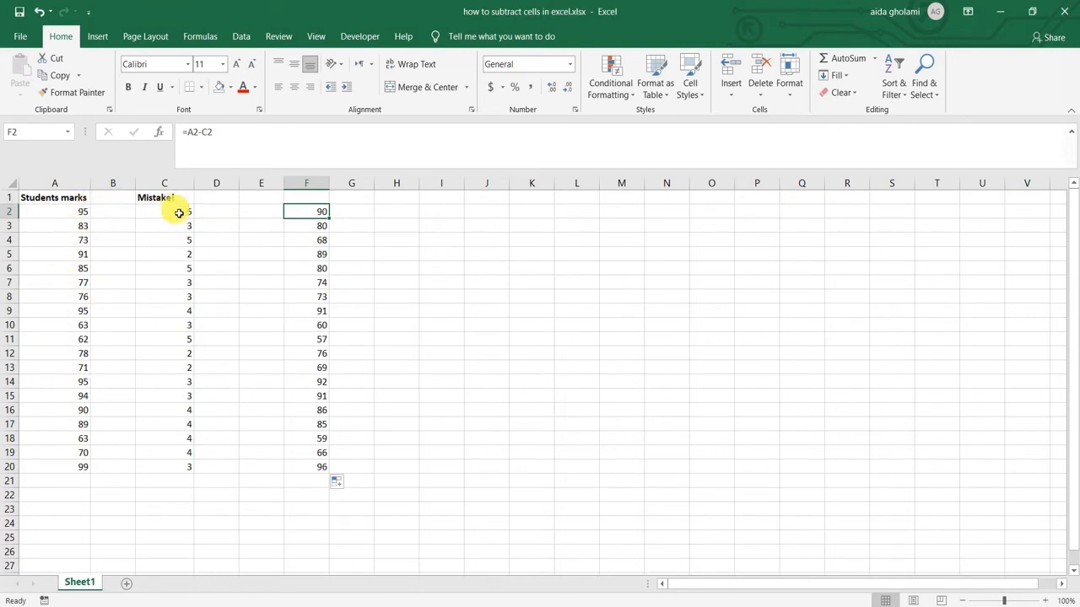
left_click(177, 226)
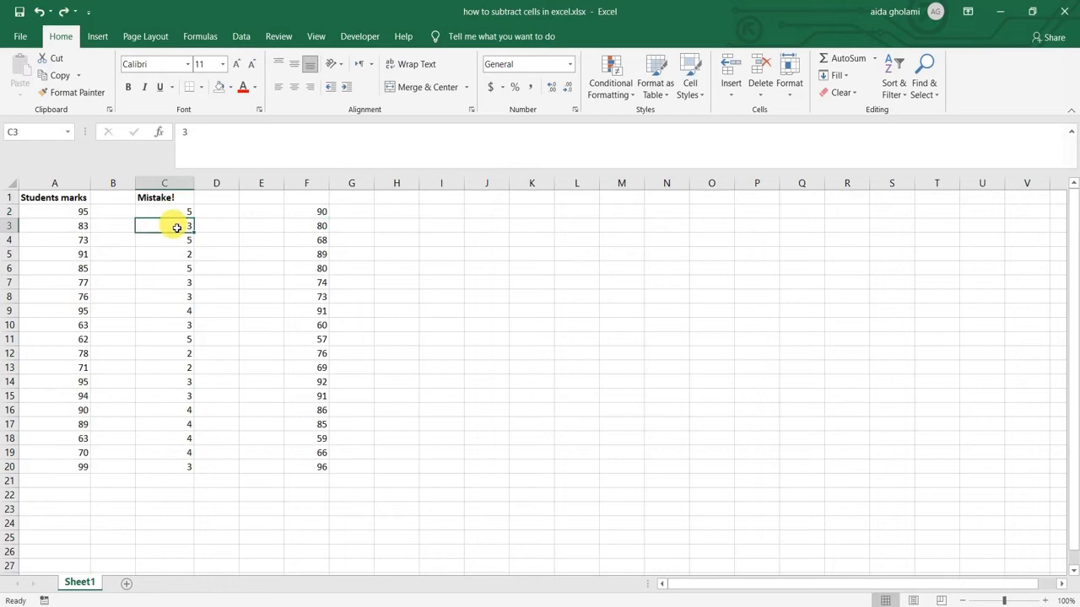
Clear the mistake values in C3:C20, leaving only the 5 in C2
left_click_drag(164, 226, 164, 465)
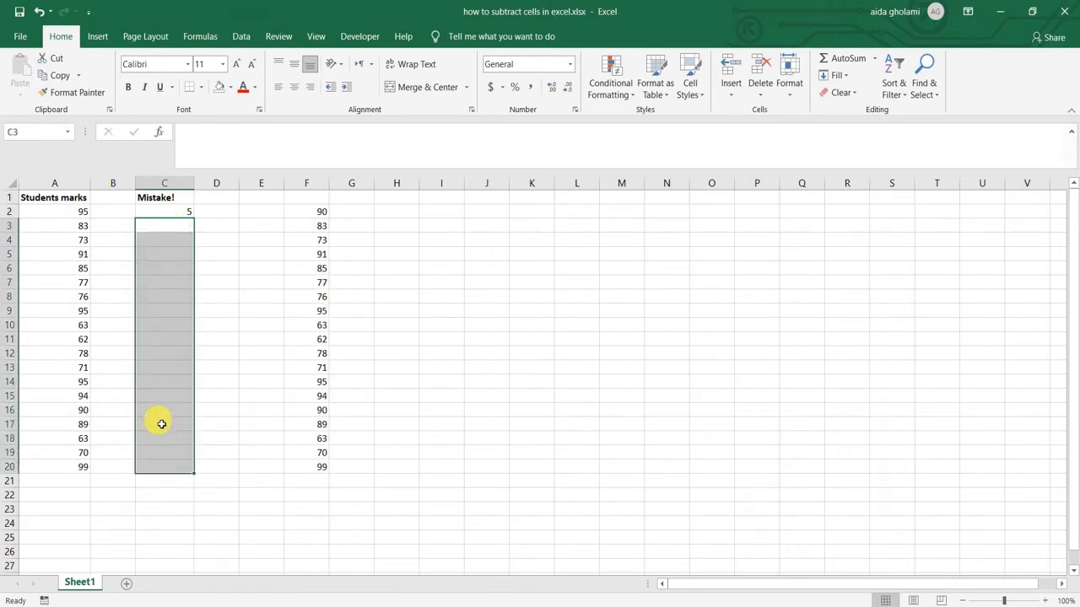
mouse_move(221, 244)
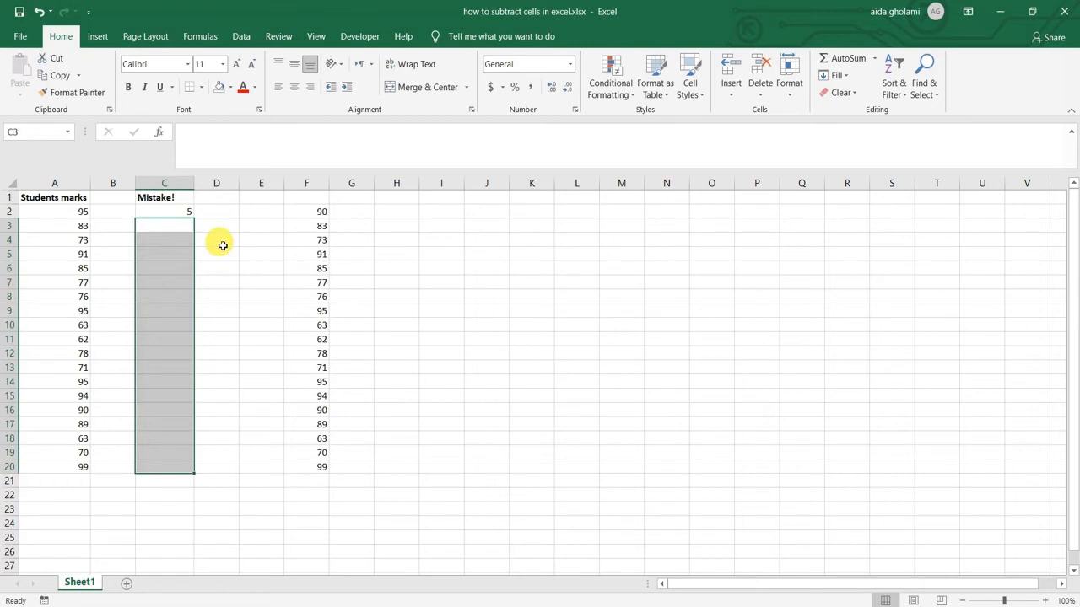
mouse_move(332, 230)
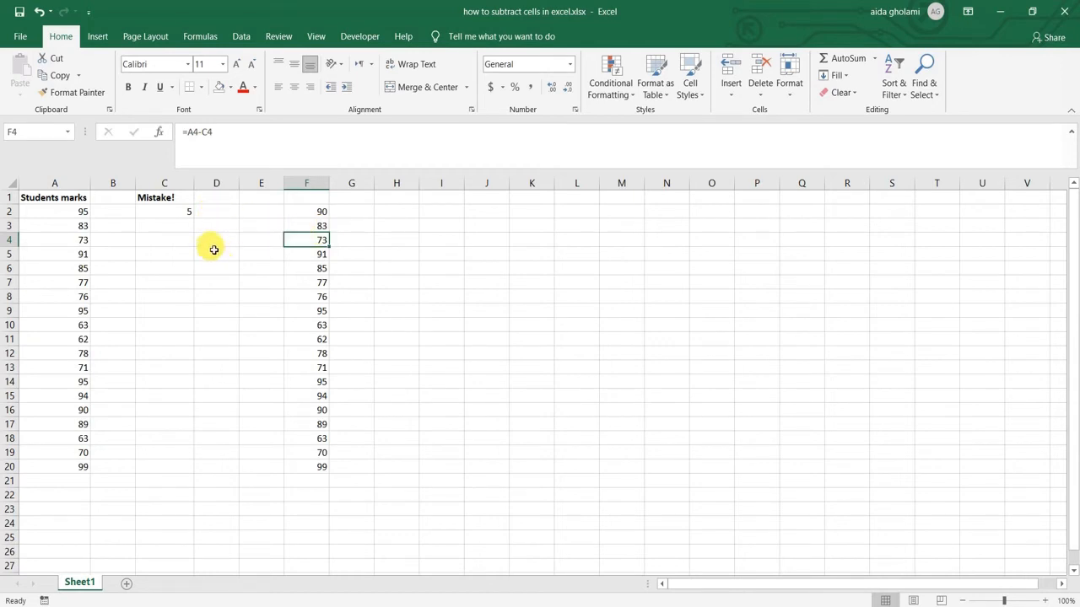
left_click(165, 211)
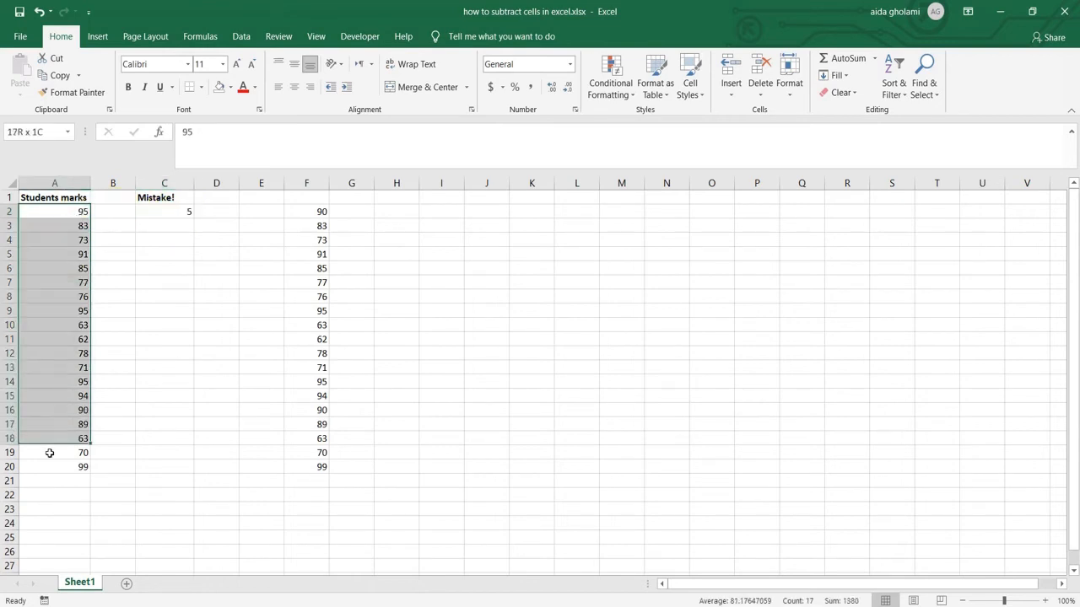
left_click(54, 367)
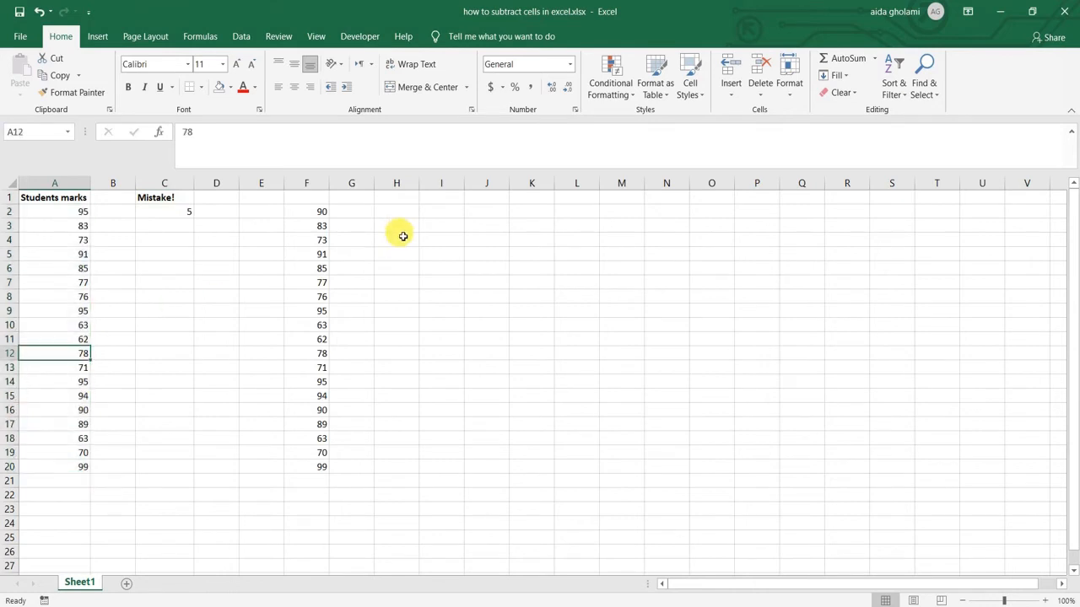
Write =A2-$C$2 in H2, locking the mistake cell as an absolute reference
left_click(395, 211)
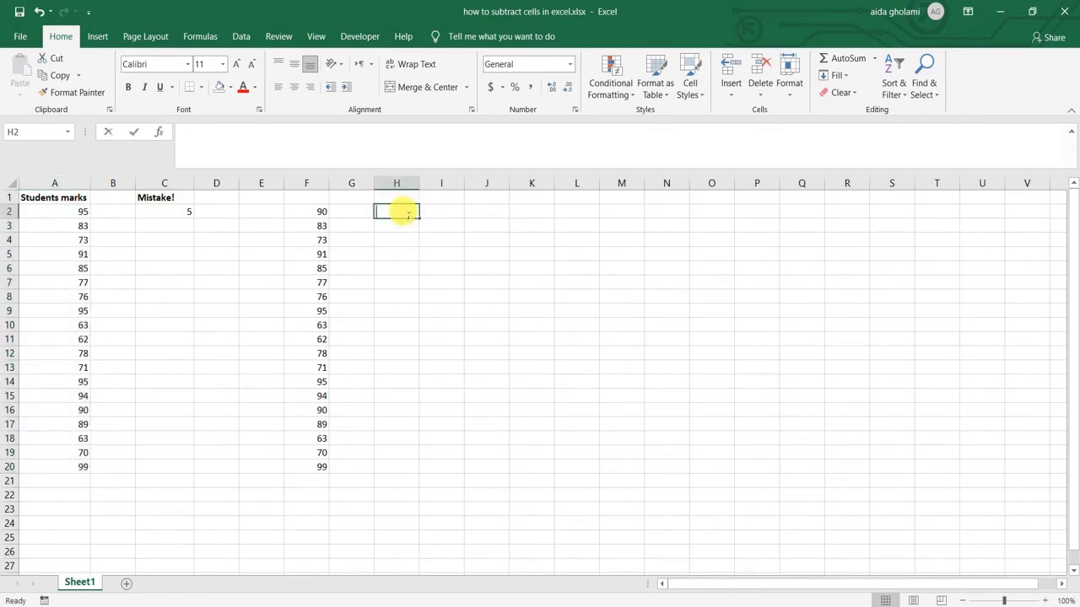
type("=")
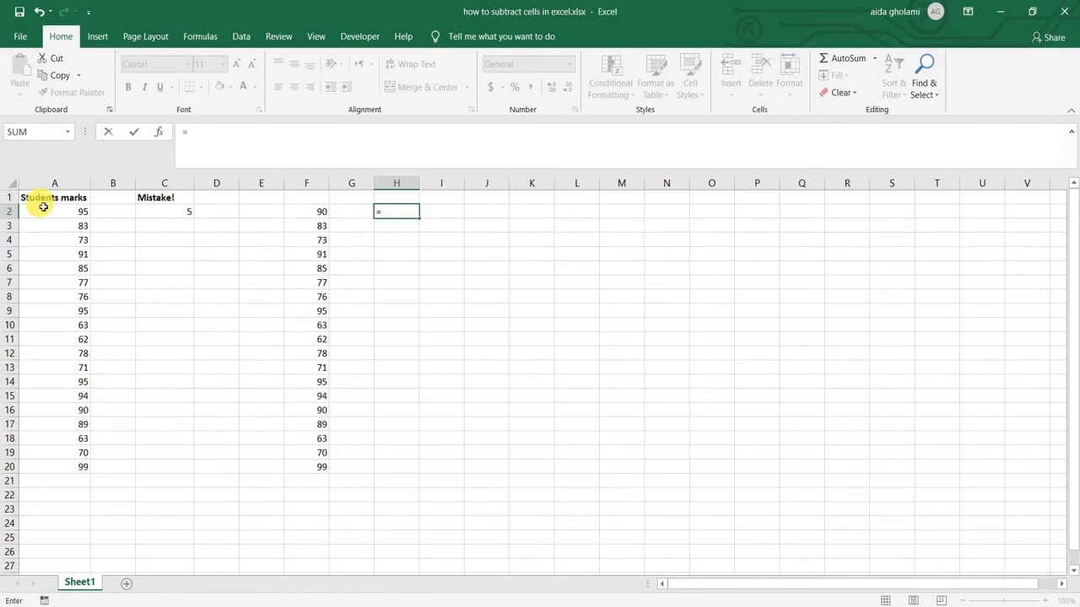
left_click(54, 211)
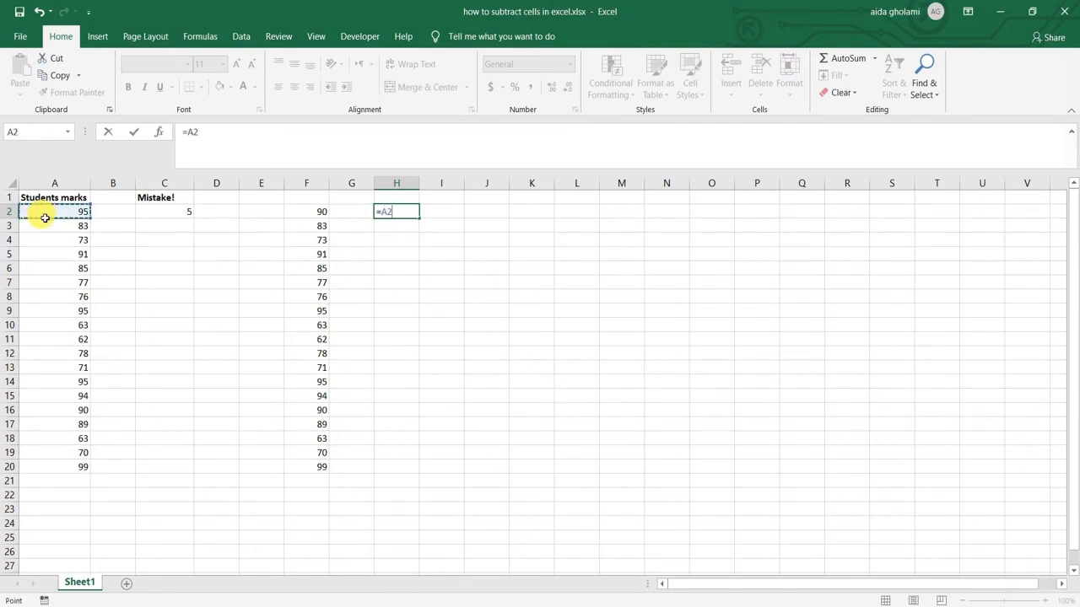
type("-")
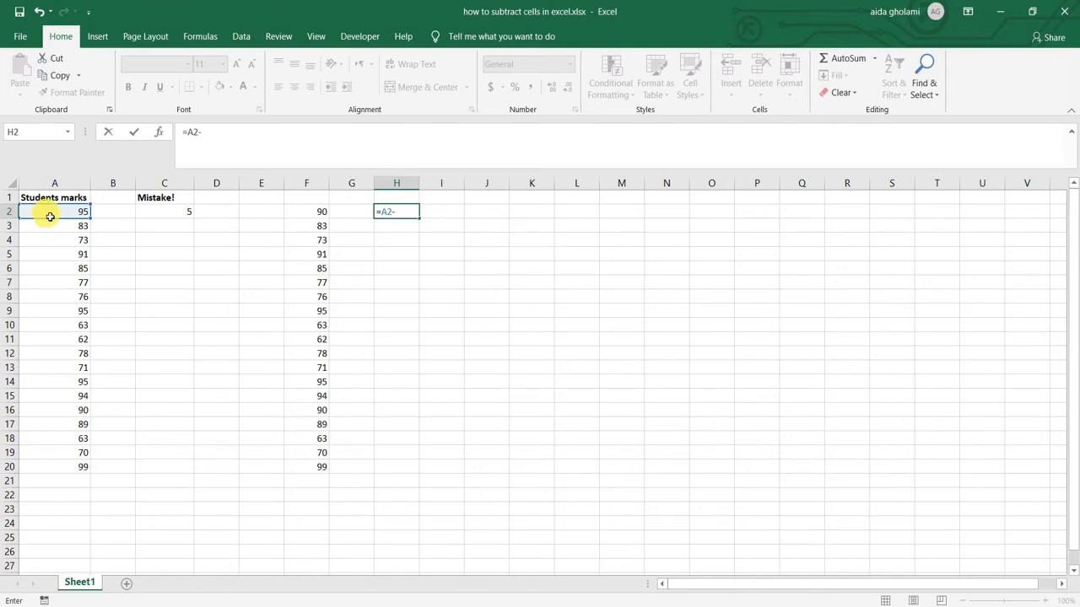
mouse_move(155, 260)
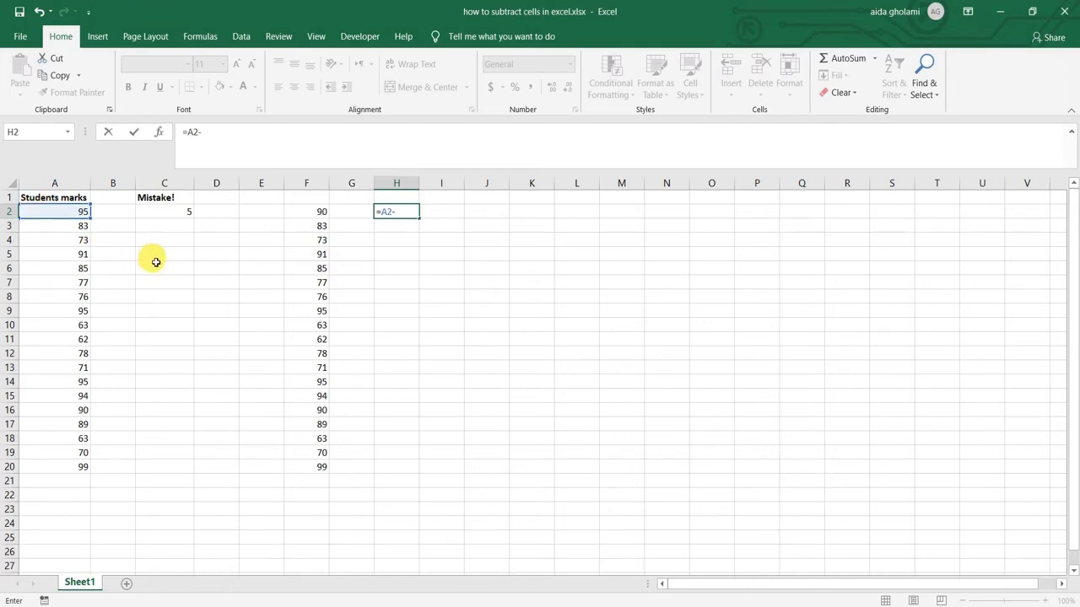
left_click(164, 211)
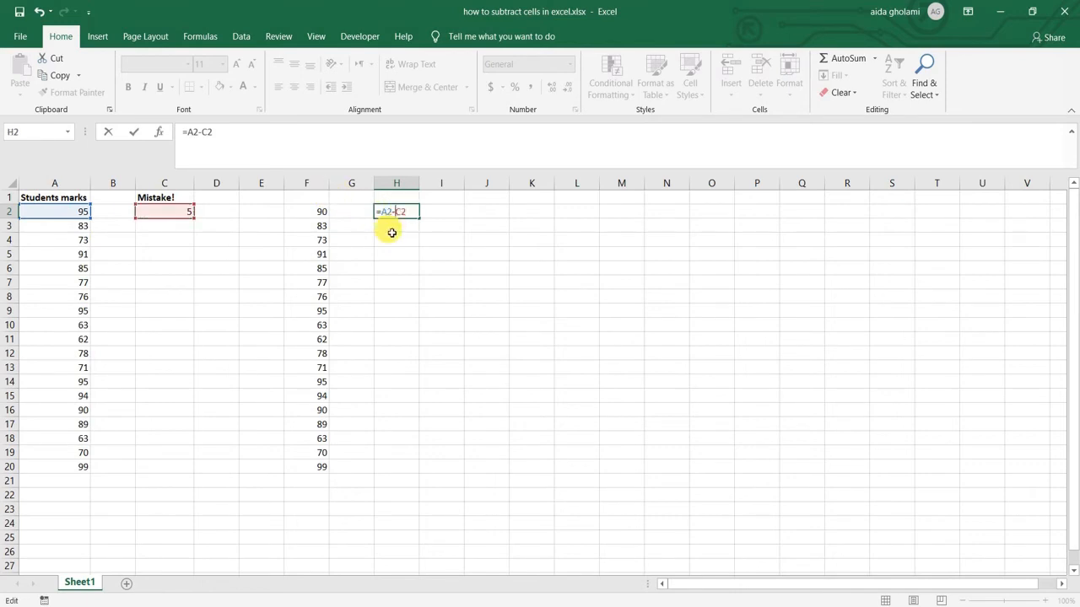
key("F4")
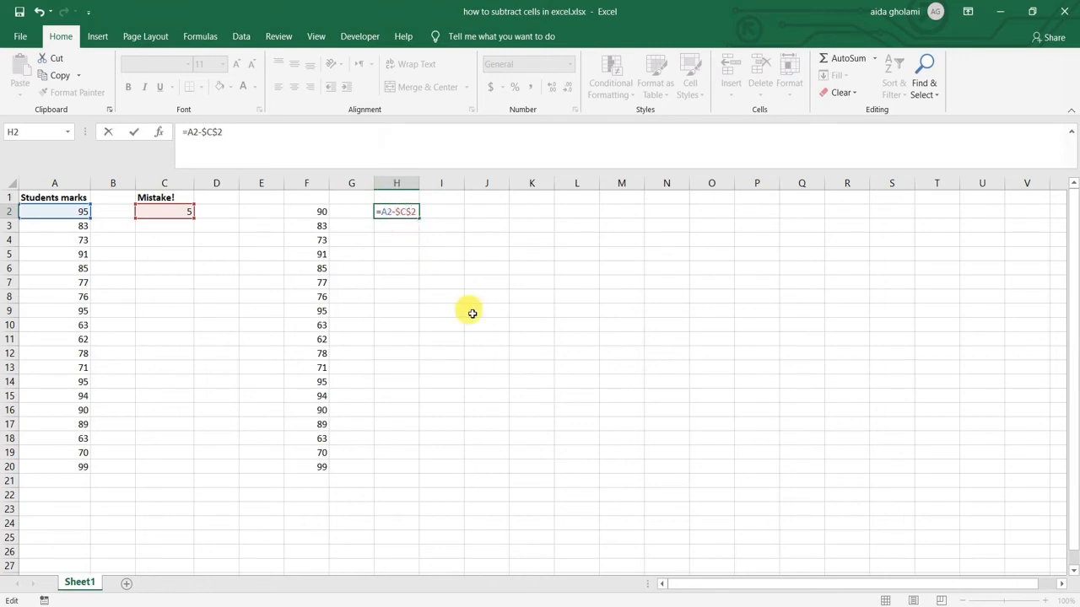
mouse_move(449, 312)
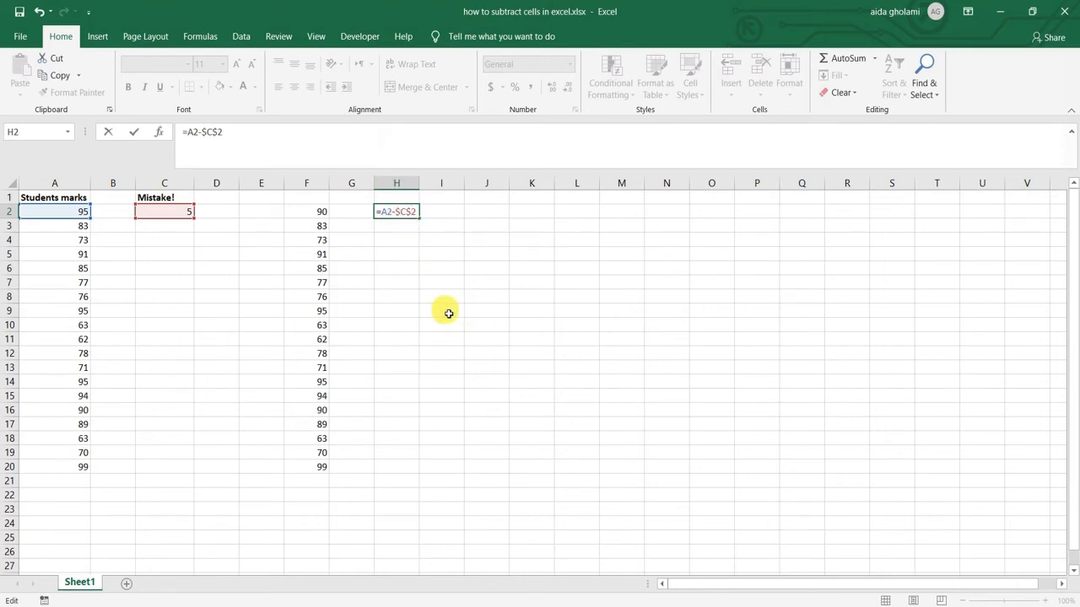
mouse_move(440, 312)
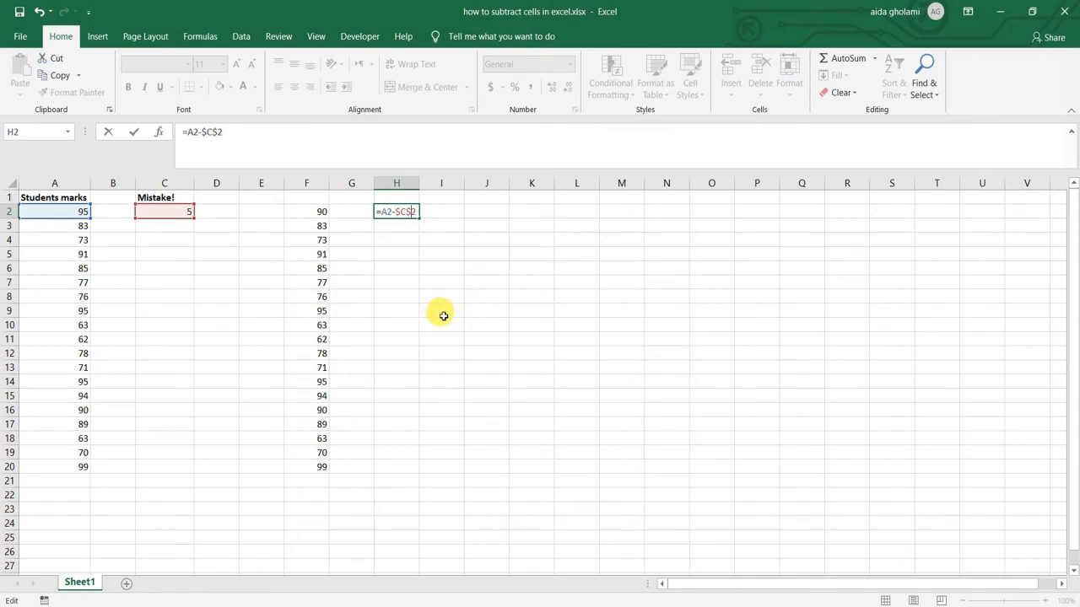
mouse_move(440, 314)
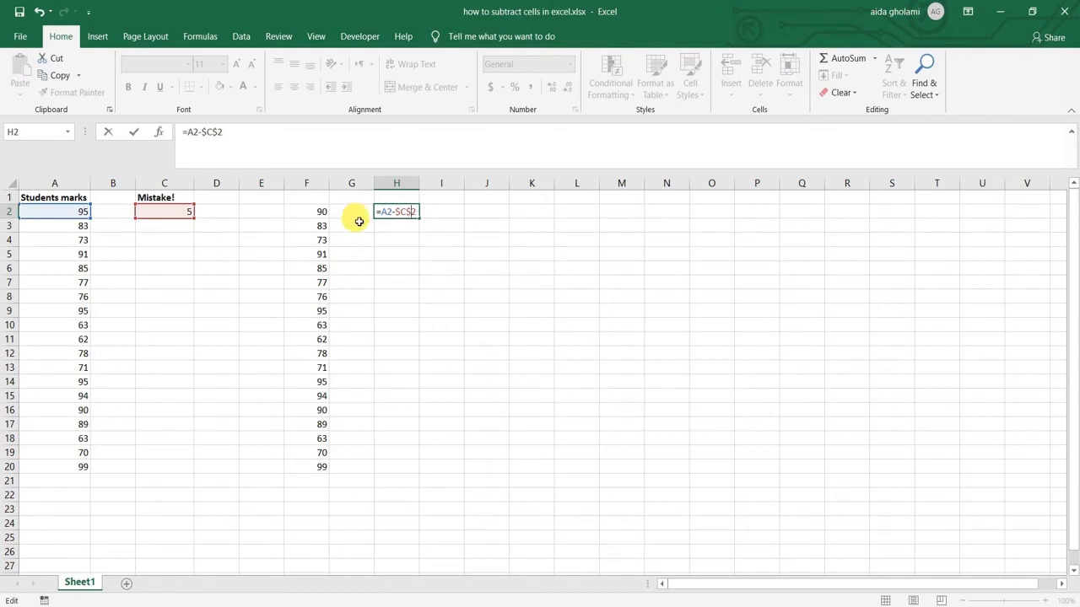
mouse_move(361, 233)
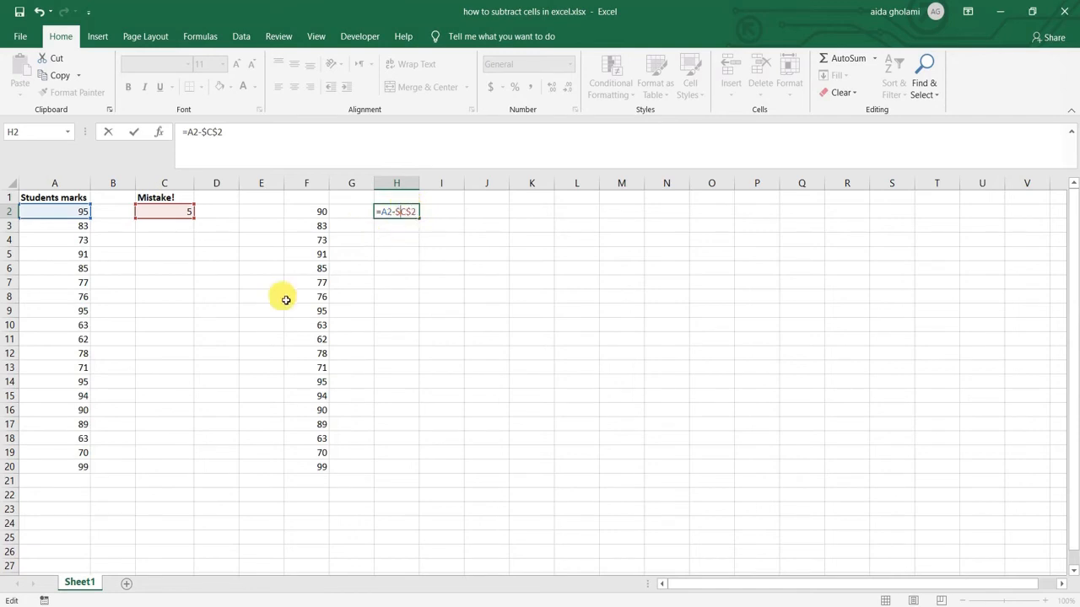
mouse_move(381, 242)
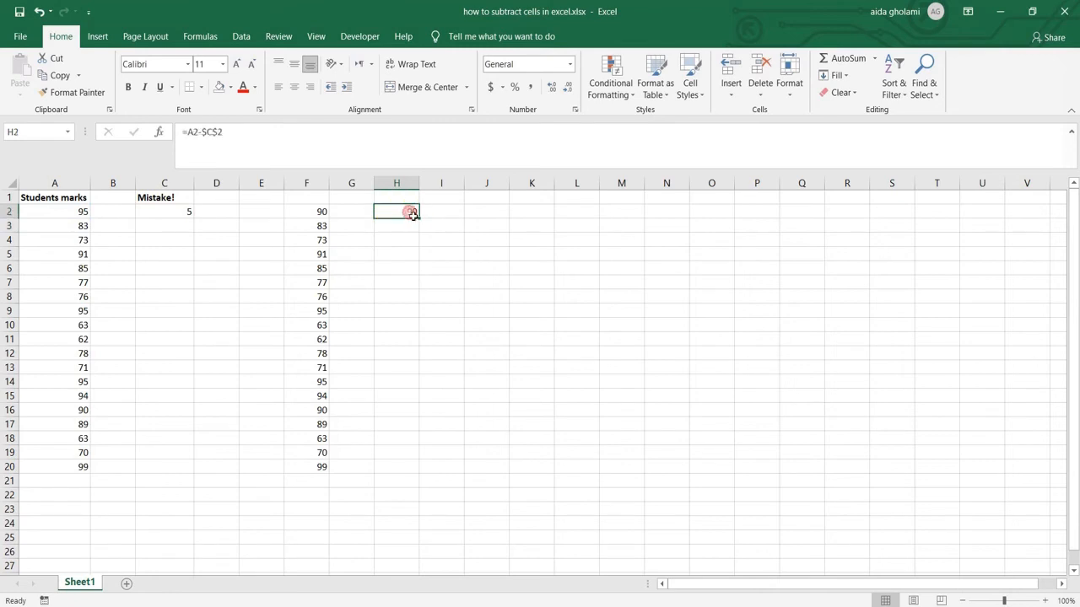
Fill the H2 formula down to H20 so every mark loses 5
left_click_drag(413, 210, 396, 465)
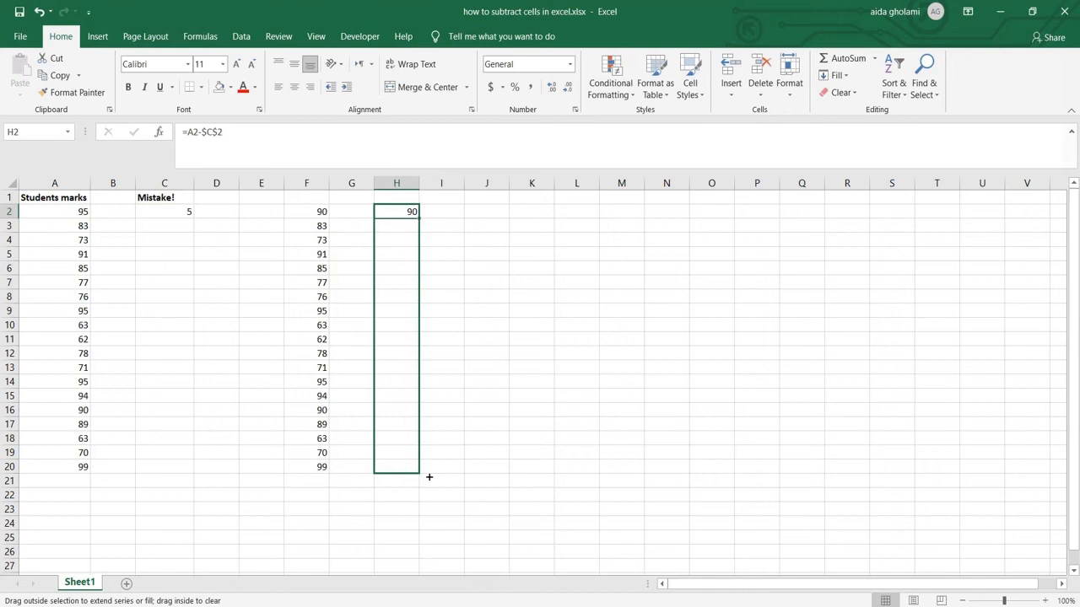
left_click_drag(412, 210, 412, 465)
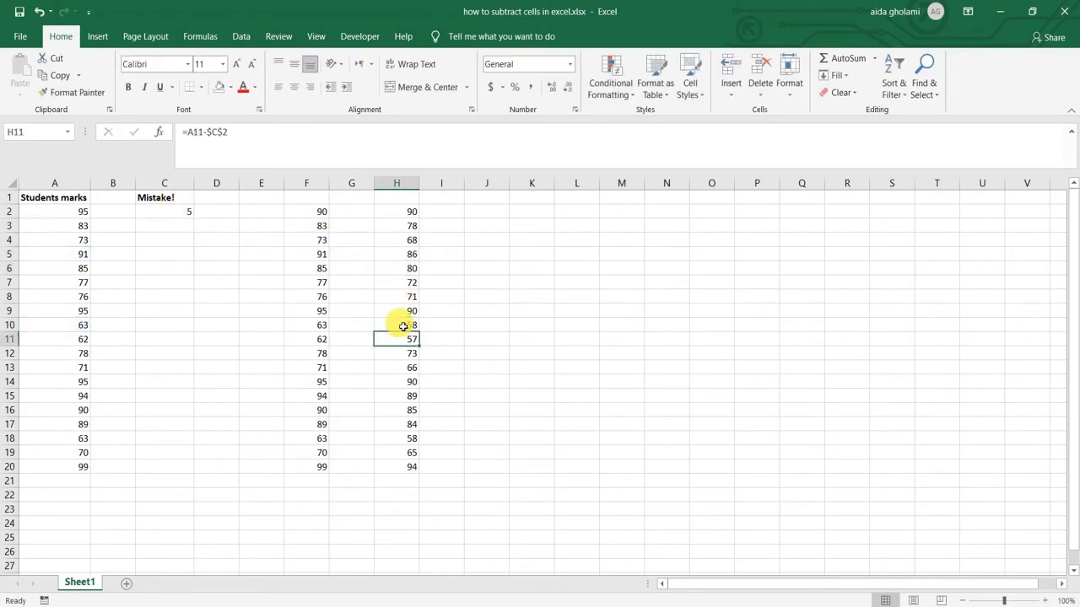
mouse_move(392, 290)
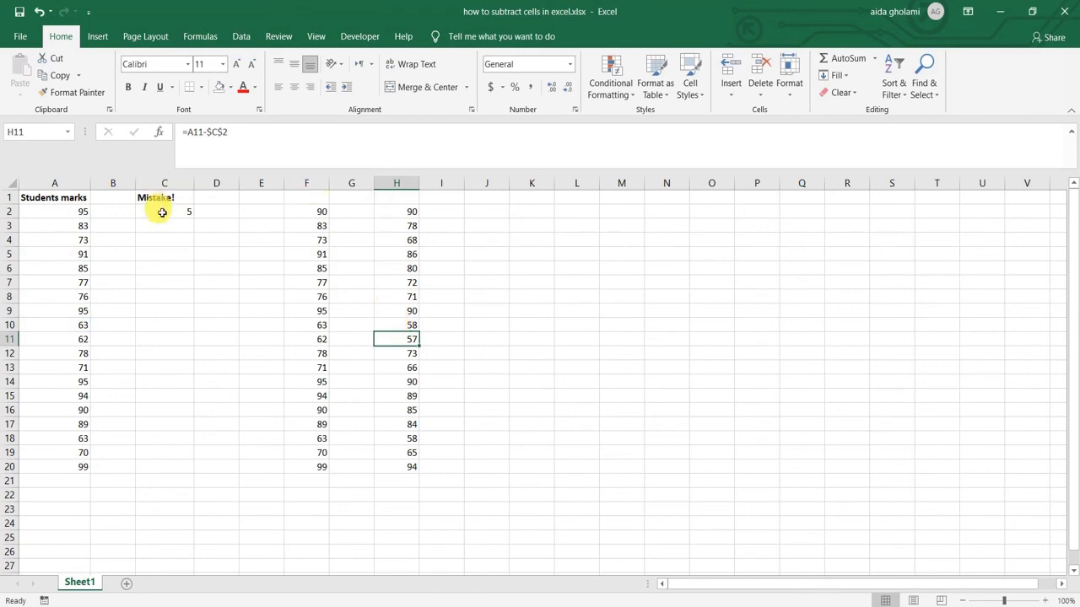
mouse_move(74, 253)
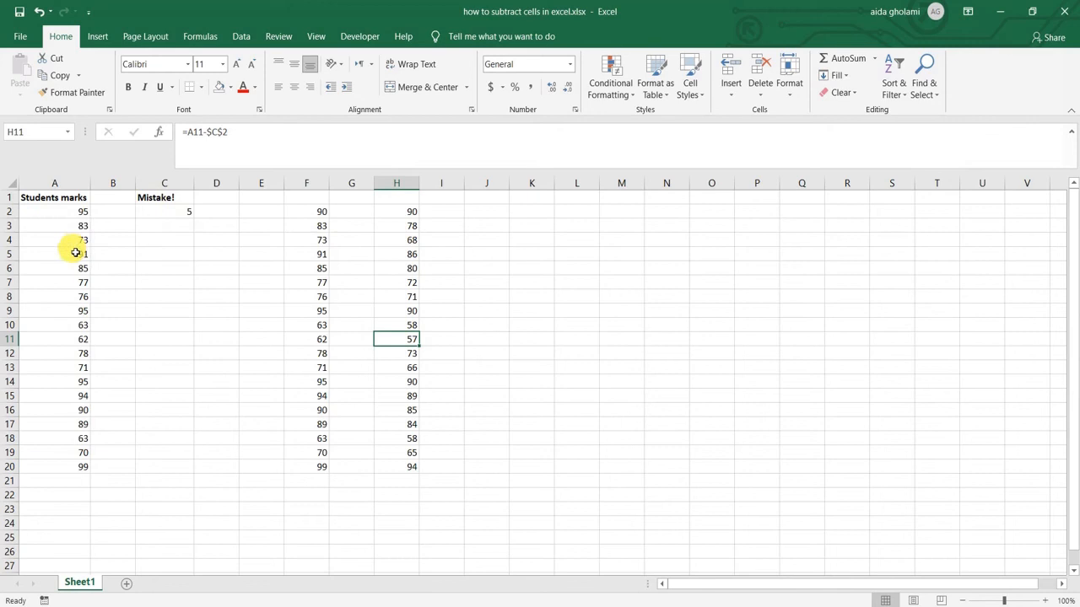
mouse_move(172, 215)
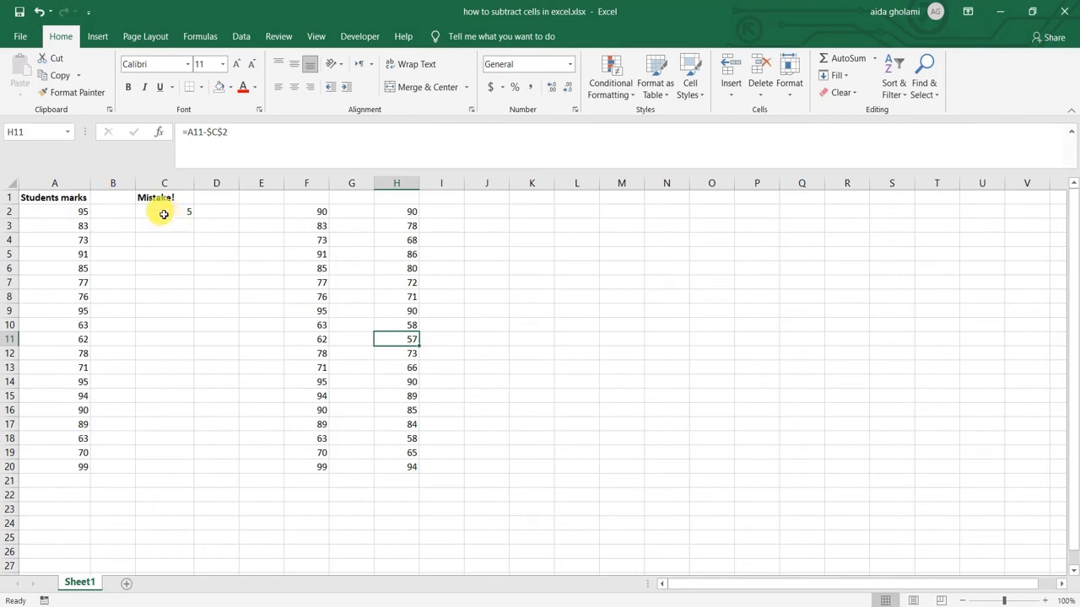
left_click(164, 211)
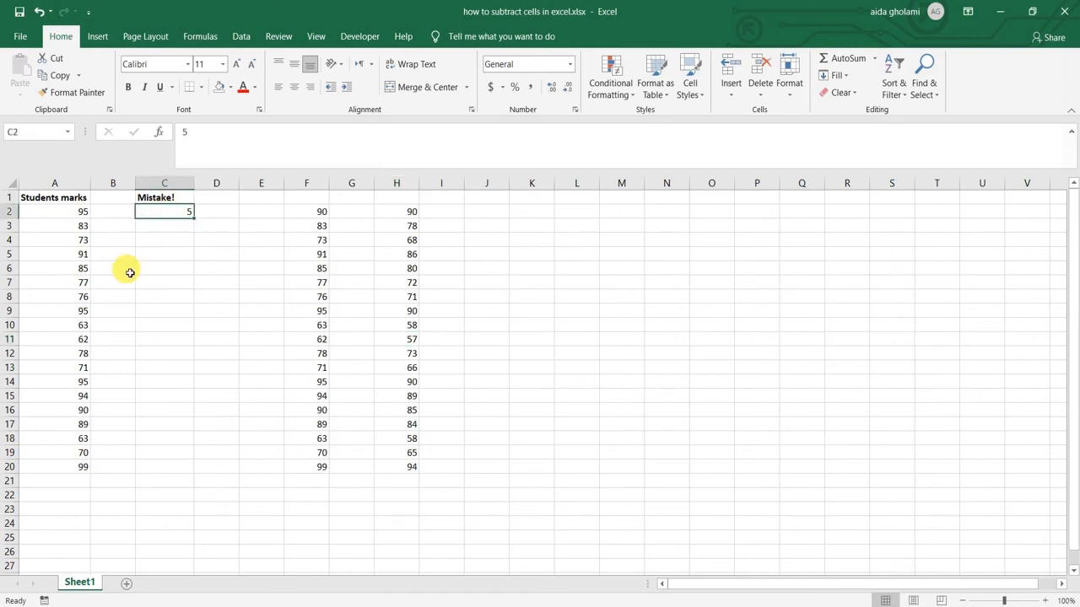
Copy the value 5 from C2 and right-click the selected marks A2:A20
left_click(47, 74)
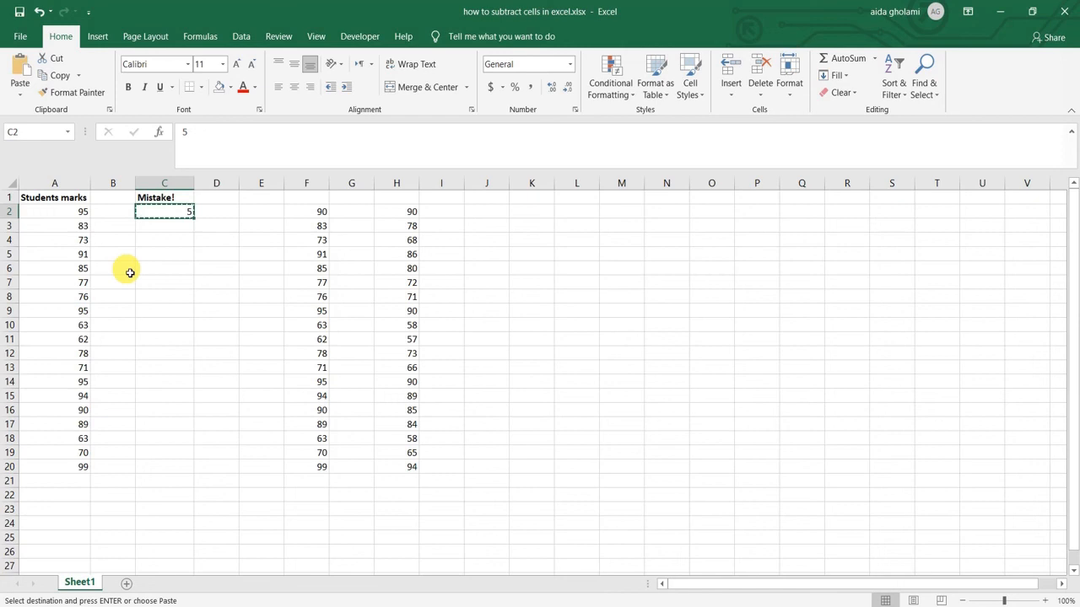
left_click(54, 211)
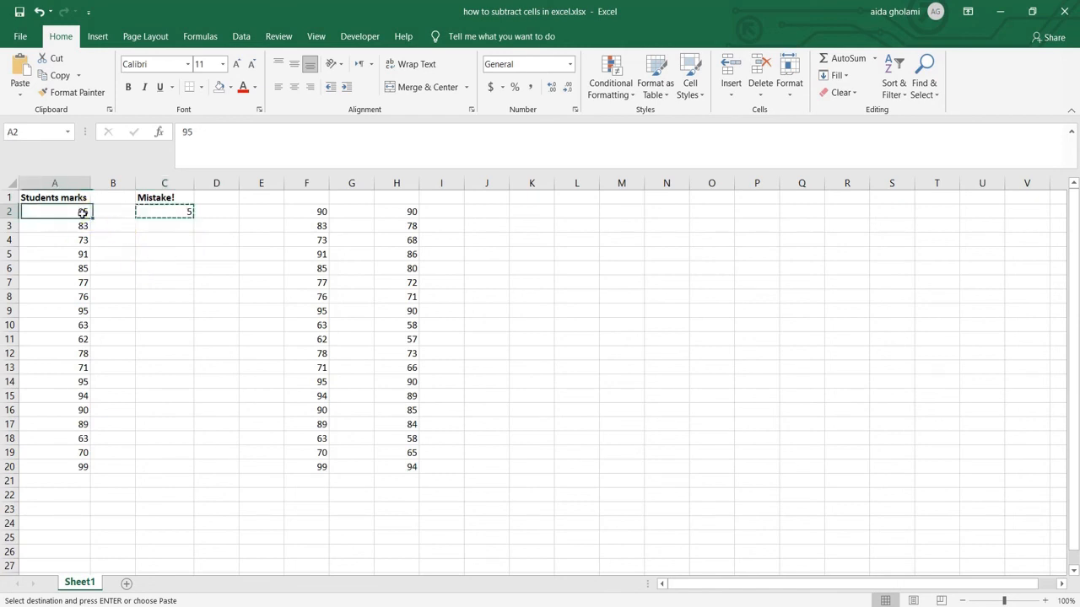
left_click_drag(54, 213, 54, 452)
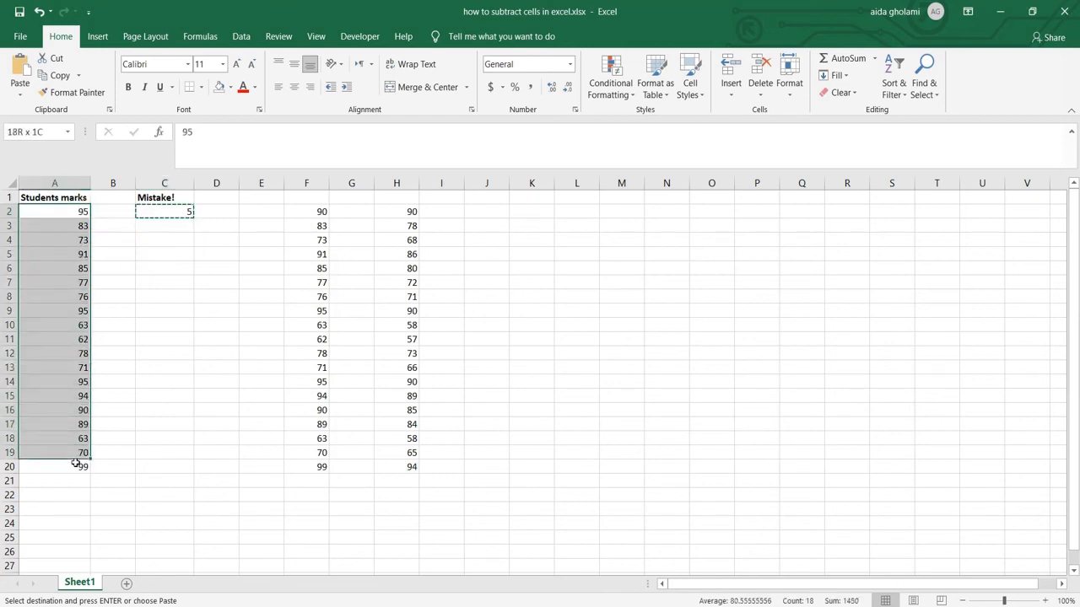
left_click(74, 469)
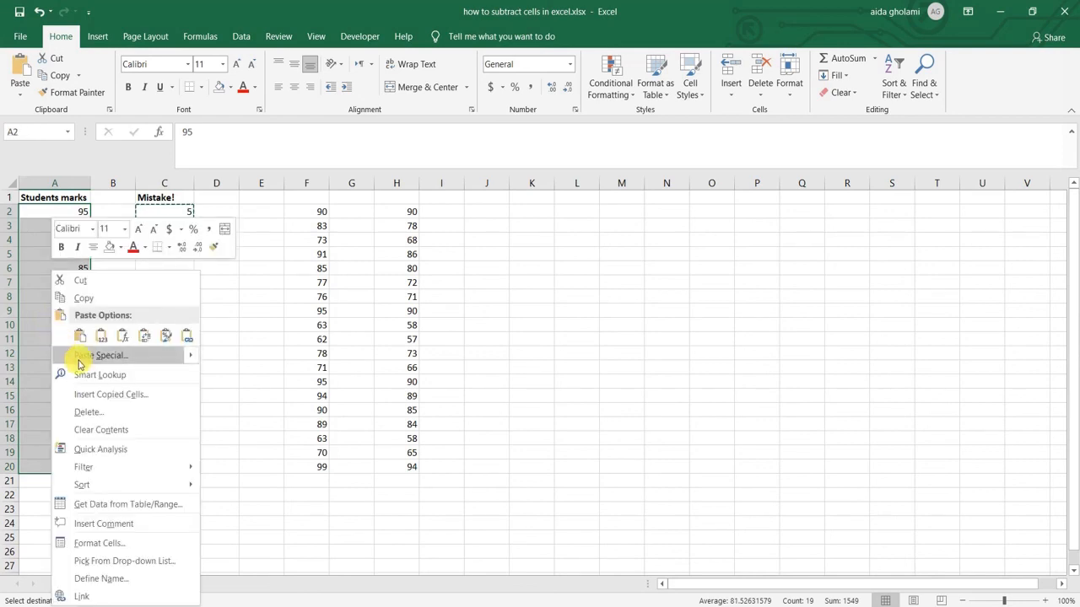
Apply Paste Special with the Subtract operation to lower every mark in column A by 5
left_click(98, 355)
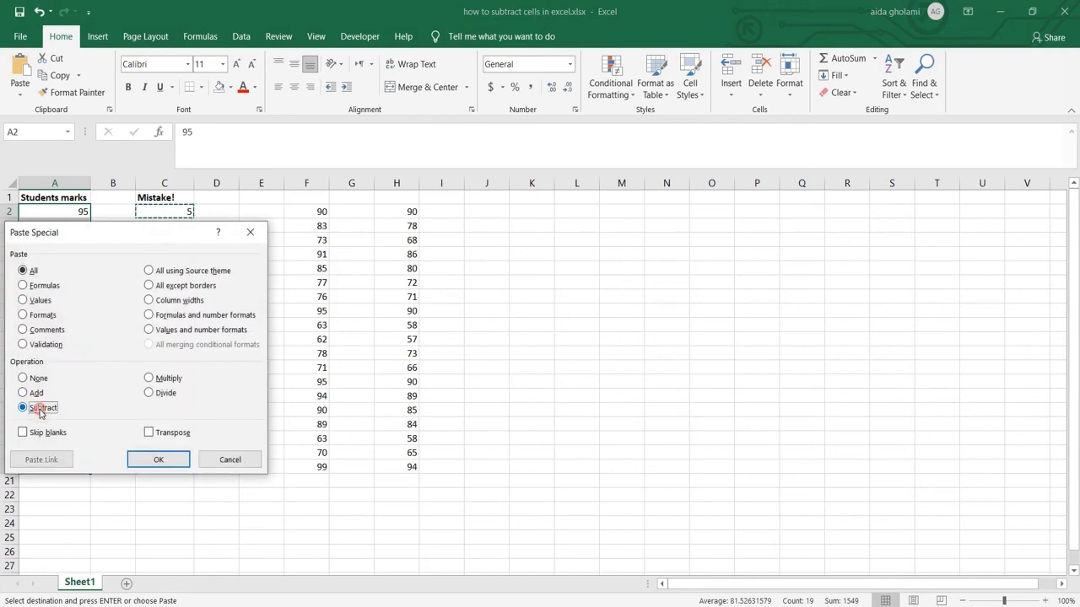
left_click(24, 406)
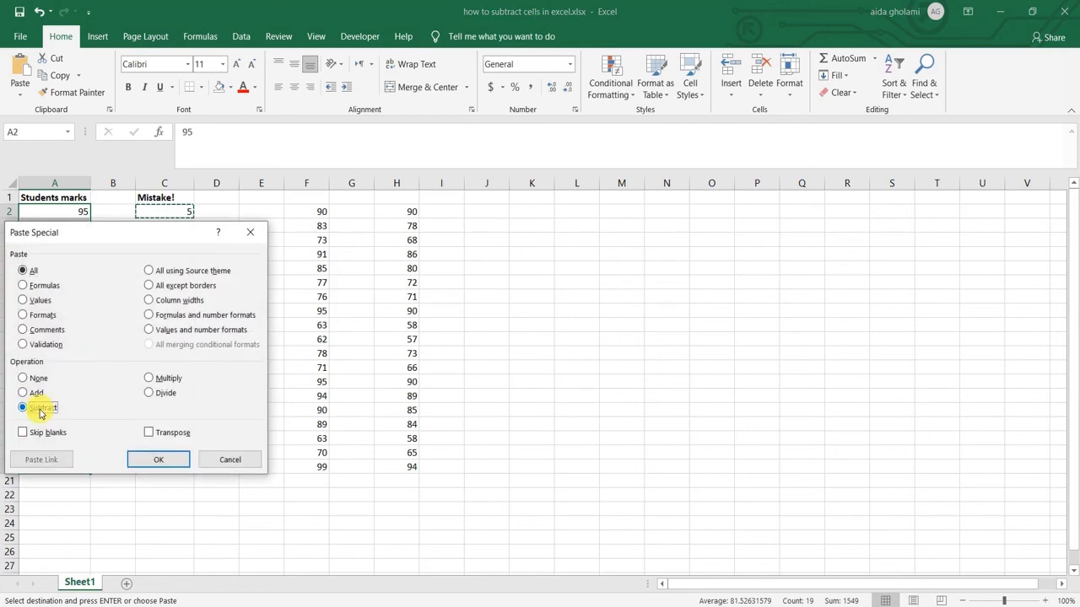
left_click(159, 459)
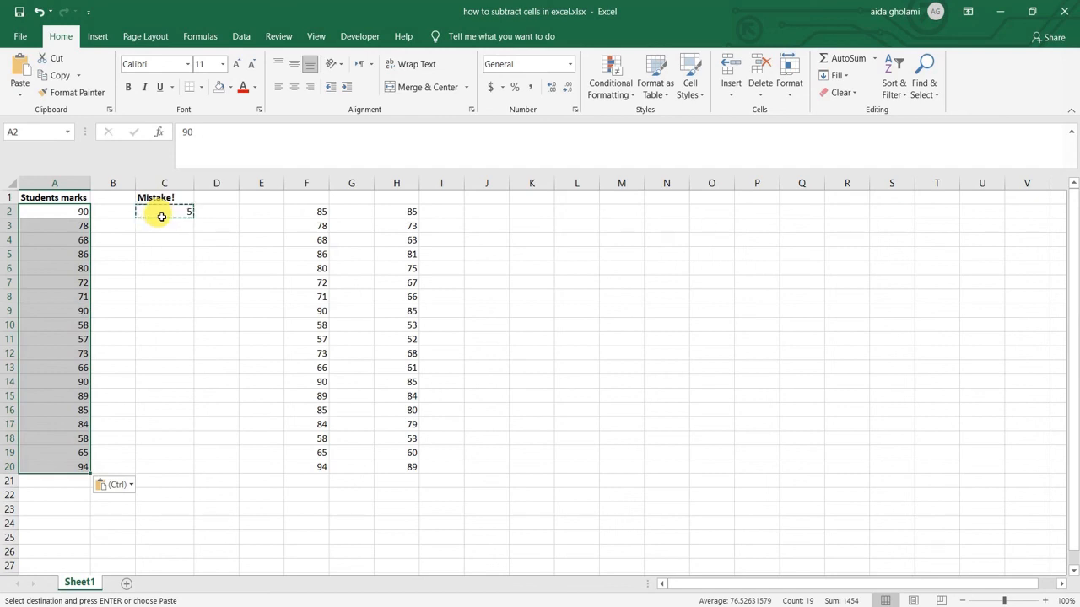
mouse_move(166, 225)
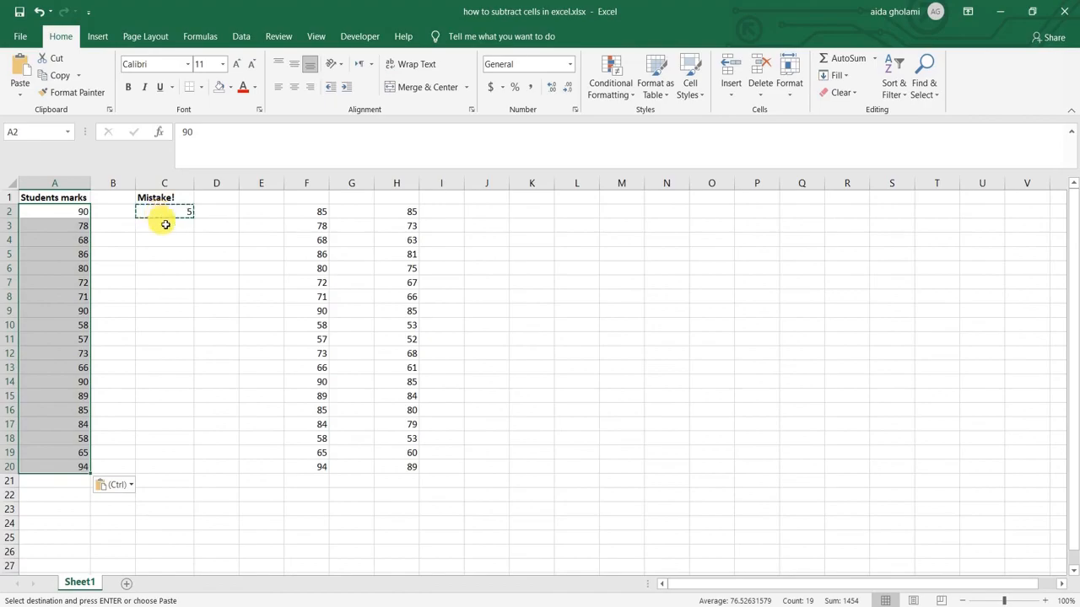